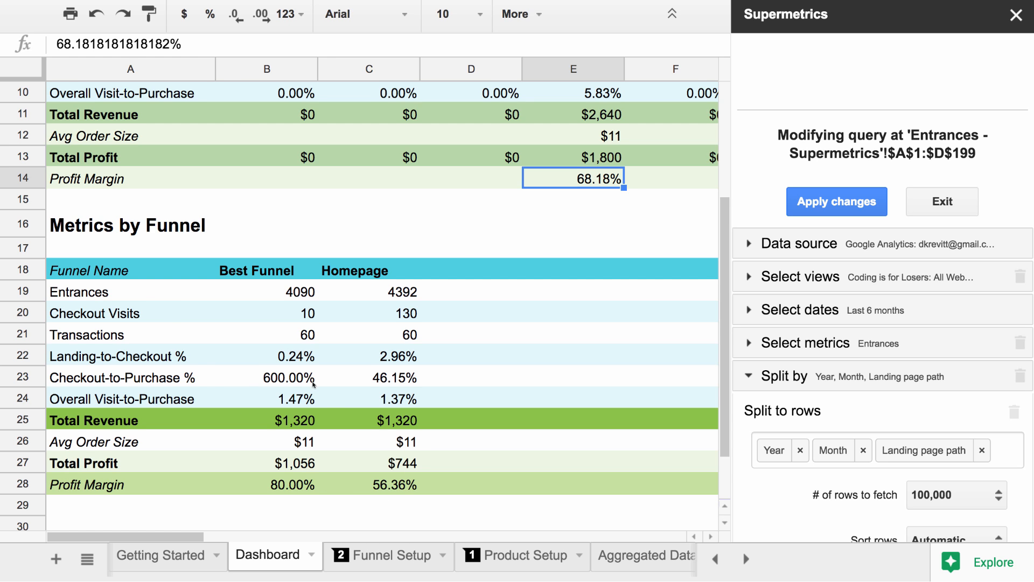
Review the Metrics by Funnel formula on the Dashboard, then switch to the Getting Started sheet
{"action": "scroll", "scroll_direction": "up", "scroll_amount": 3}
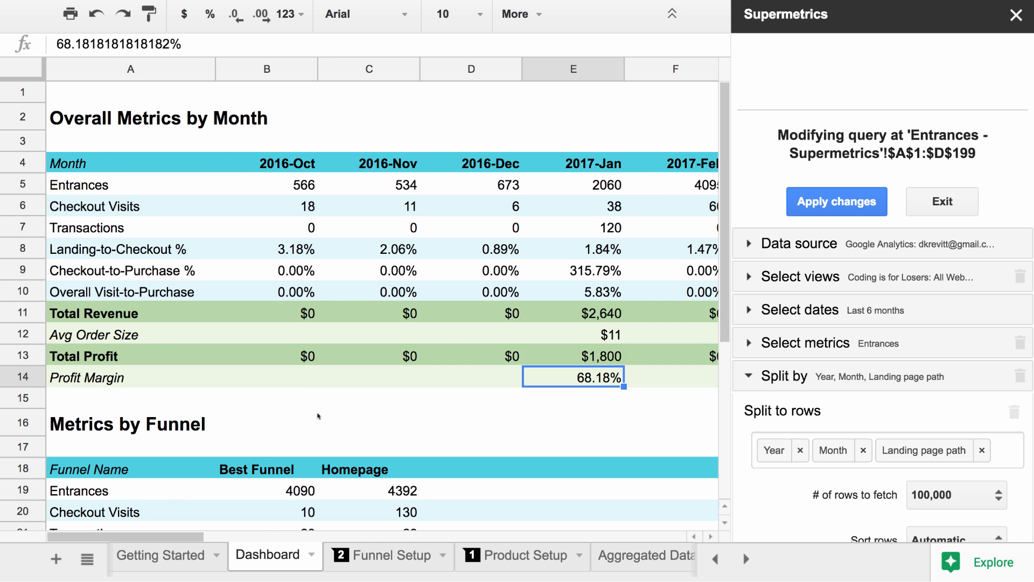
{"action": "scroll", "scroll_direction": "down", "scroll_amount": 3}
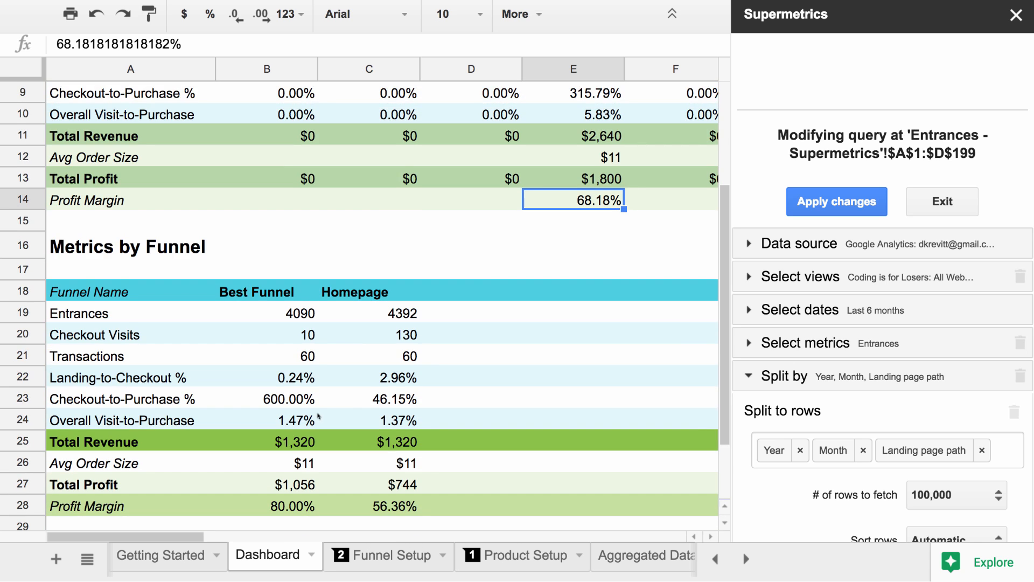
{"action": "scroll", "scroll_direction": "down", "scroll_amount": 3}
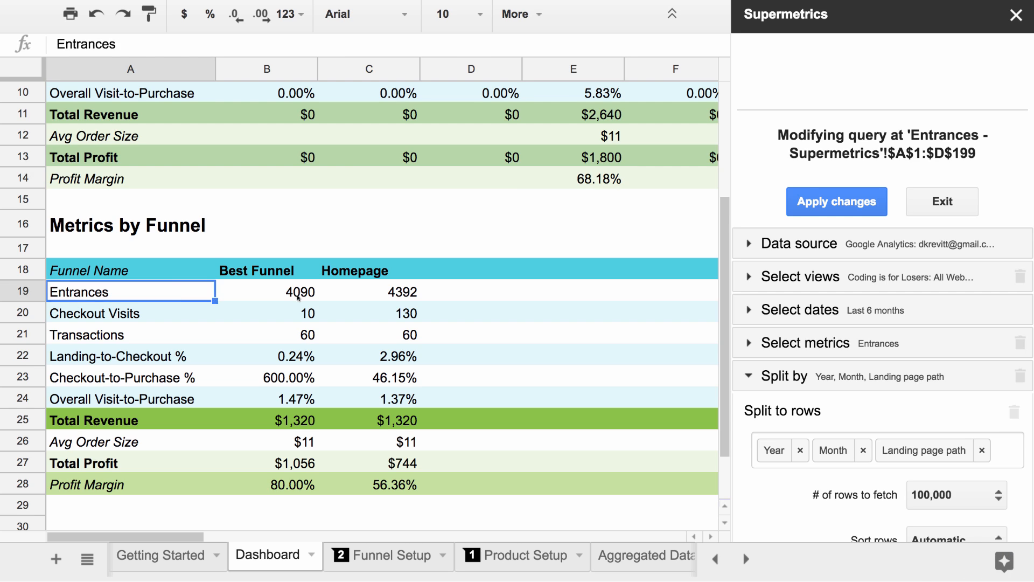
{"action": "left_click", "coordinate": [130, 269]}
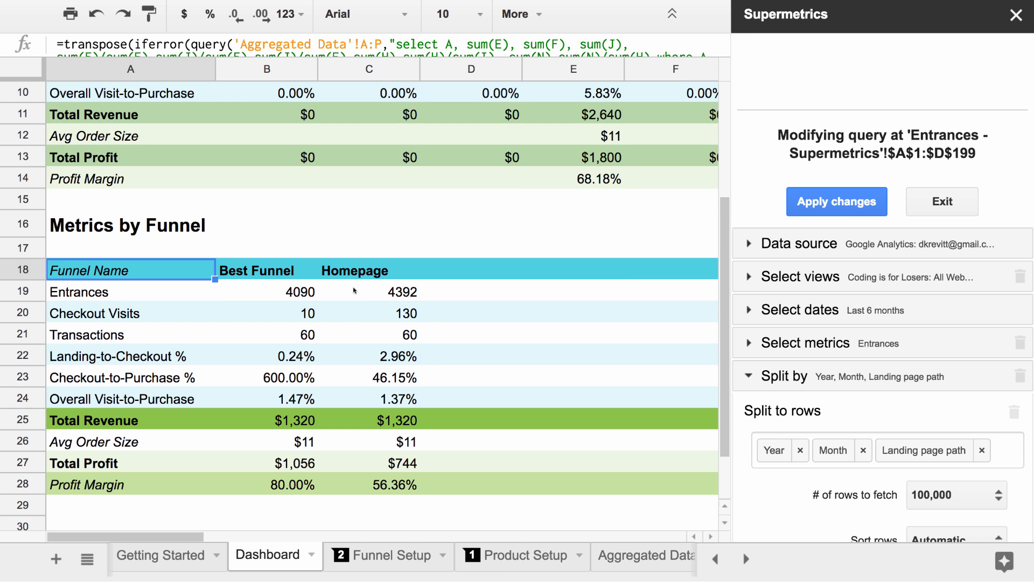
{"action": "mouse_move", "coordinate": [410, 307]}
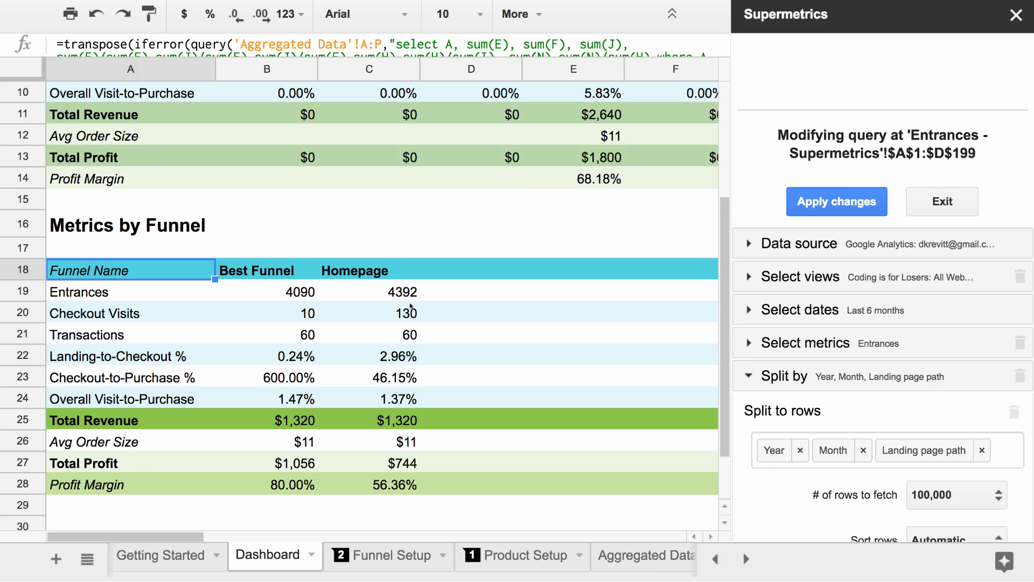
{"action": "left_click", "coordinate": [158, 554]}
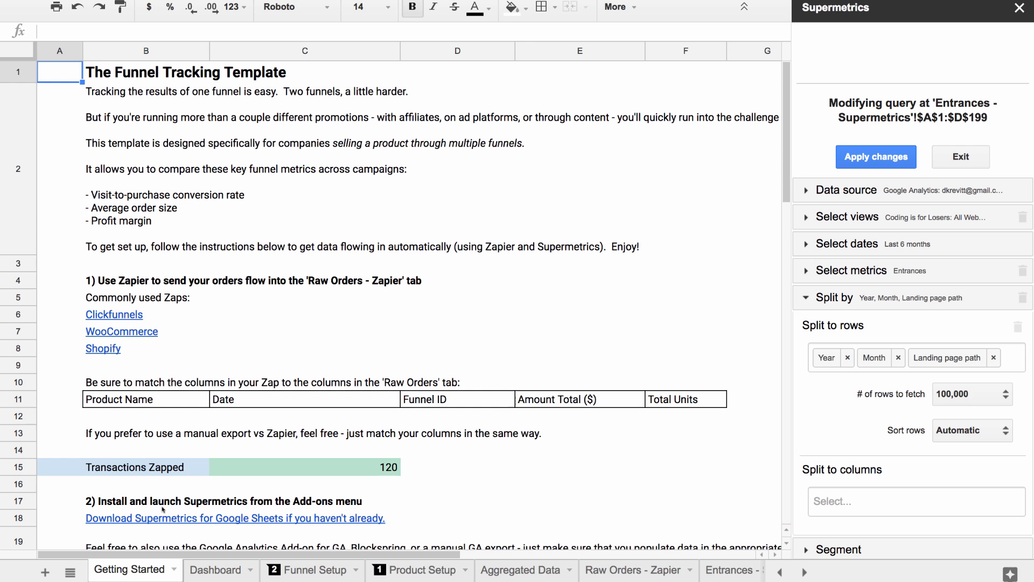
Scroll through the Getting Started setup instructions from top to bottom and back
{"action": "left_click", "coordinate": [216, 569]}
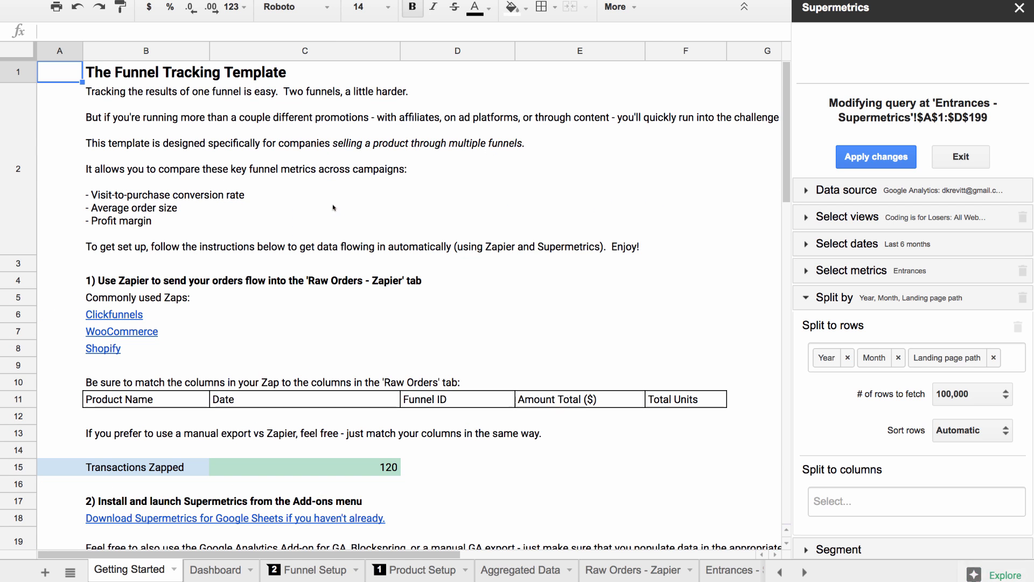
{"action": "mouse_move", "coordinate": [110, 289]}
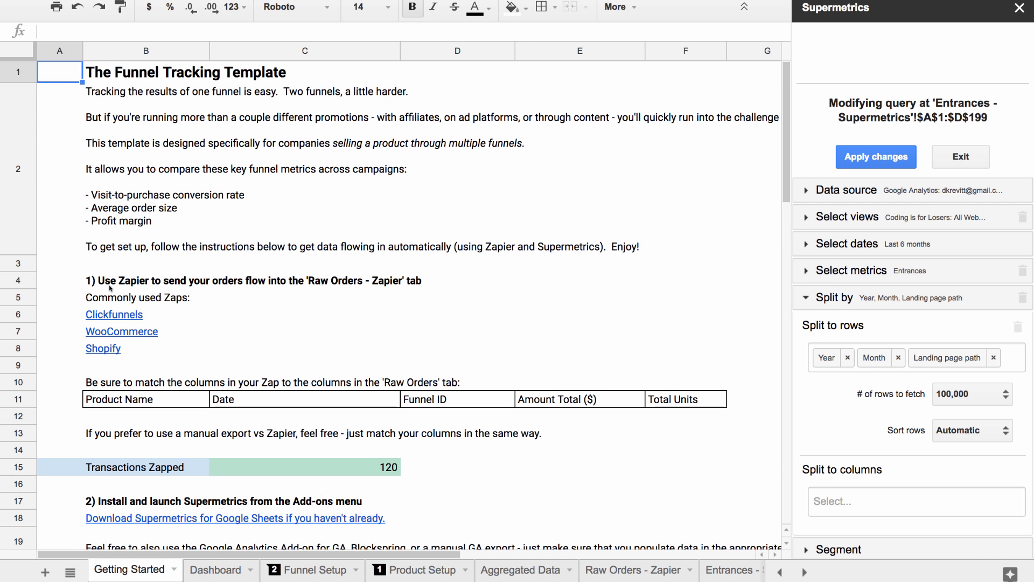
{"action": "scroll", "scroll_direction": "down", "scroll_amount": 3}
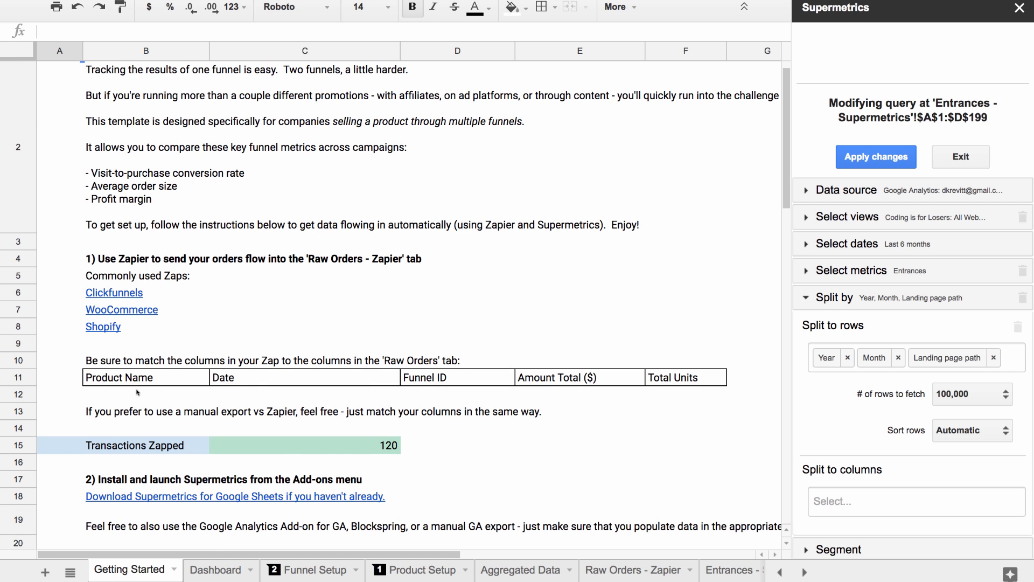
{"action": "scroll", "scroll_direction": "down", "scroll_amount": 3}
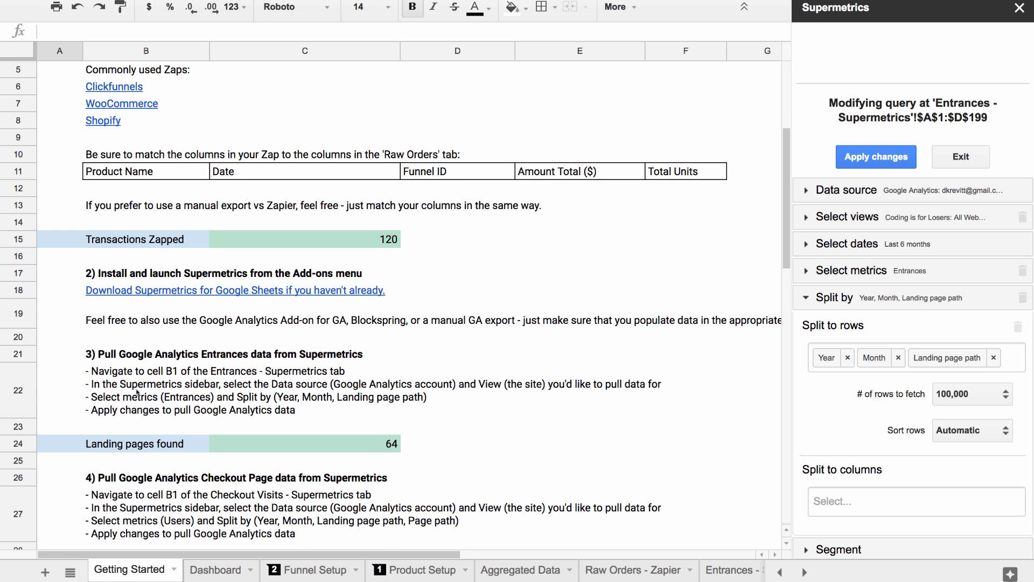
{"action": "scroll", "scroll_direction": "down", "scroll_amount": 3}
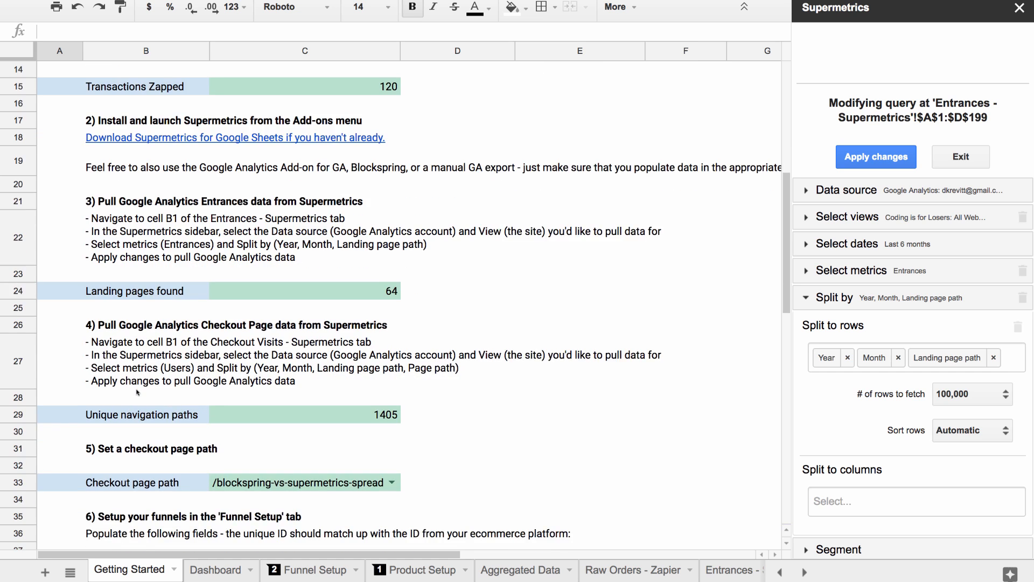
{"action": "scroll", "scroll_direction": "down", "scroll_amount": 3}
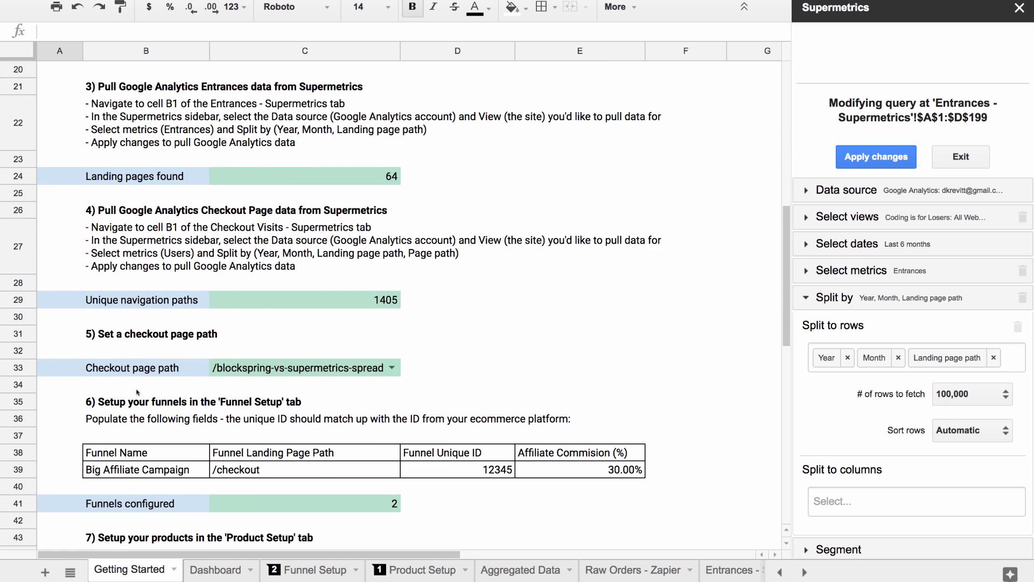
{"action": "scroll", "scroll_direction": "up", "scroll_amount": 3}
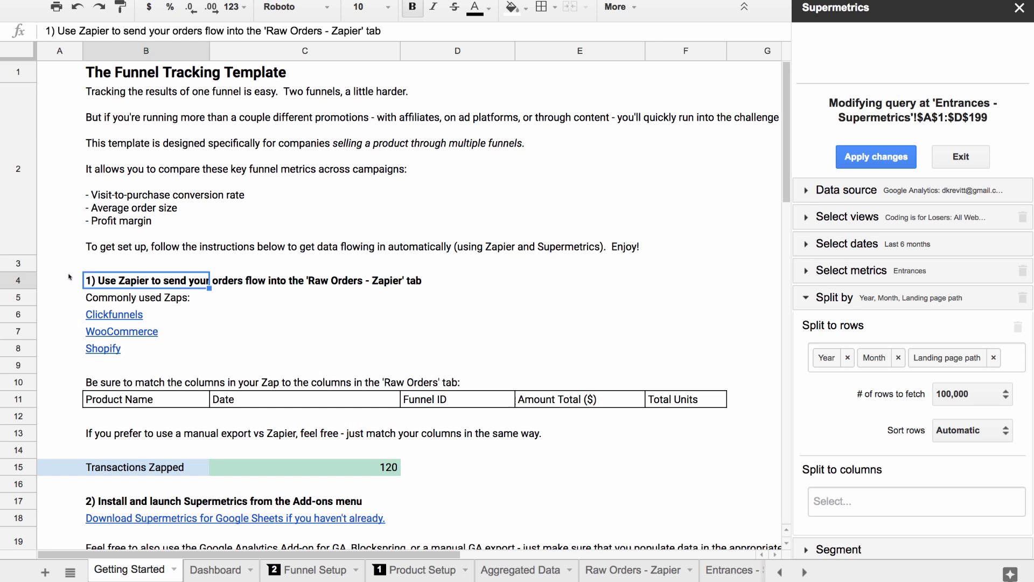
{"action": "mouse_move", "coordinate": [83, 275]}
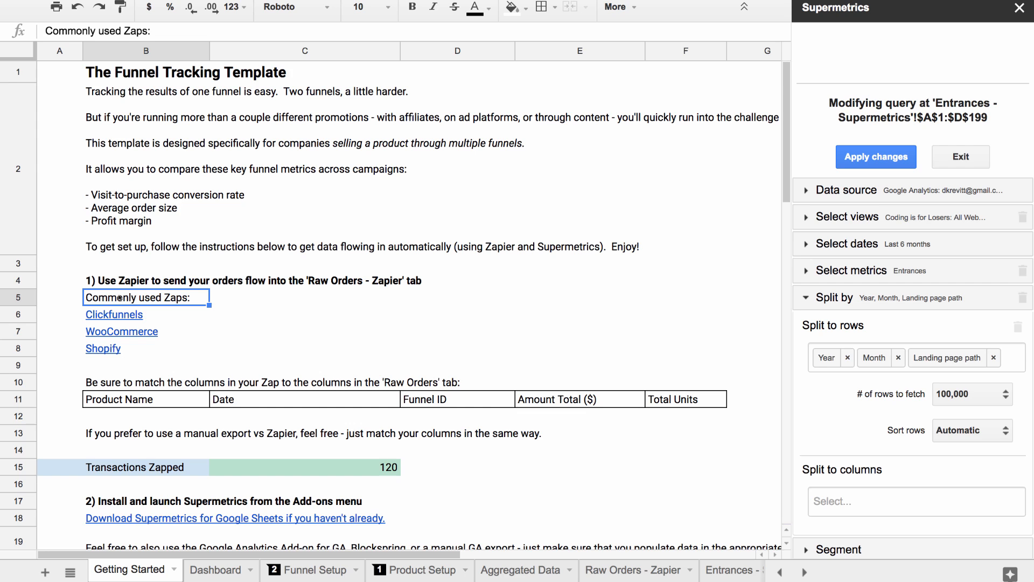
Check the WooCommerce and Shopify Zap link formulas, then switch to the Raw Orders - Zapier sheet
{"action": "left_click", "coordinate": [122, 331]}
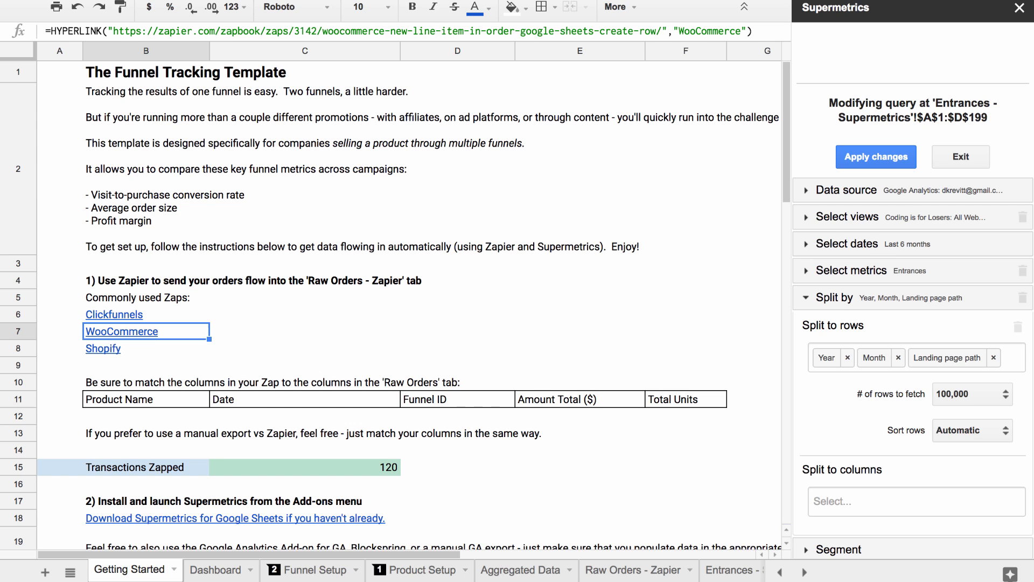
{"action": "left_click", "coordinate": [103, 348]}
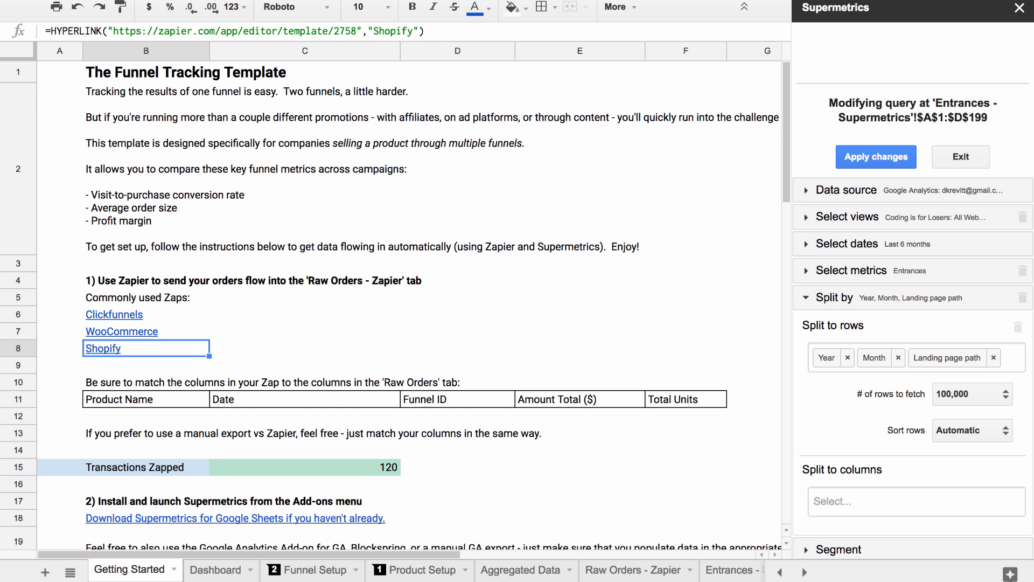
{"action": "mouse_move", "coordinate": [478, 426]}
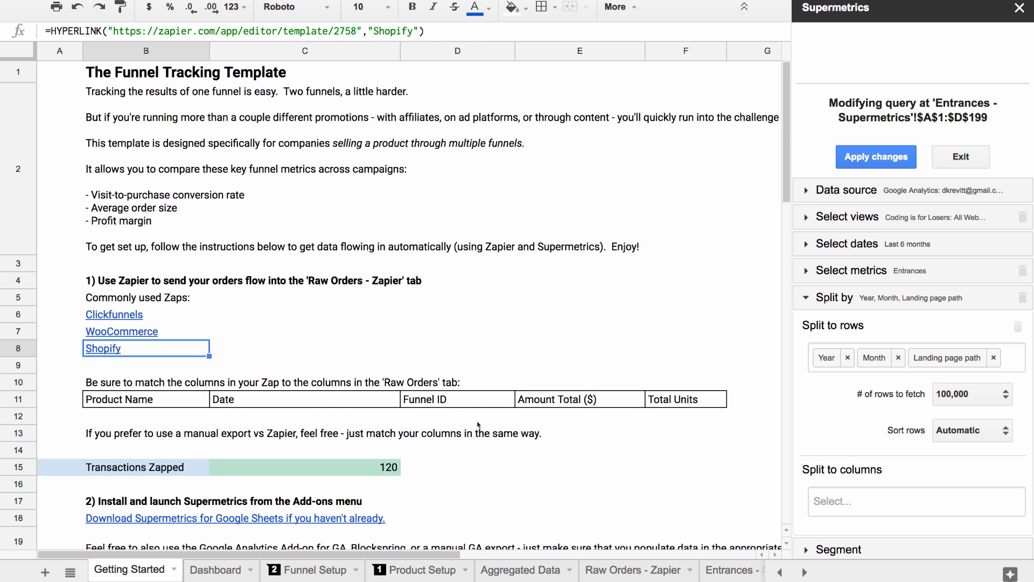
{"action": "left_click", "coordinate": [626, 569]}
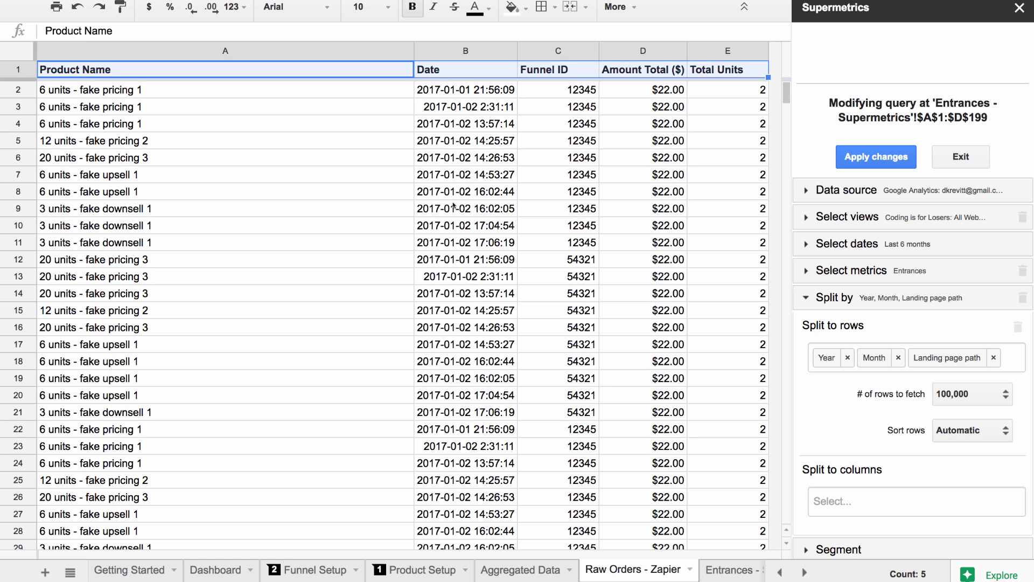
{"action": "mouse_move", "coordinate": [487, 69]}
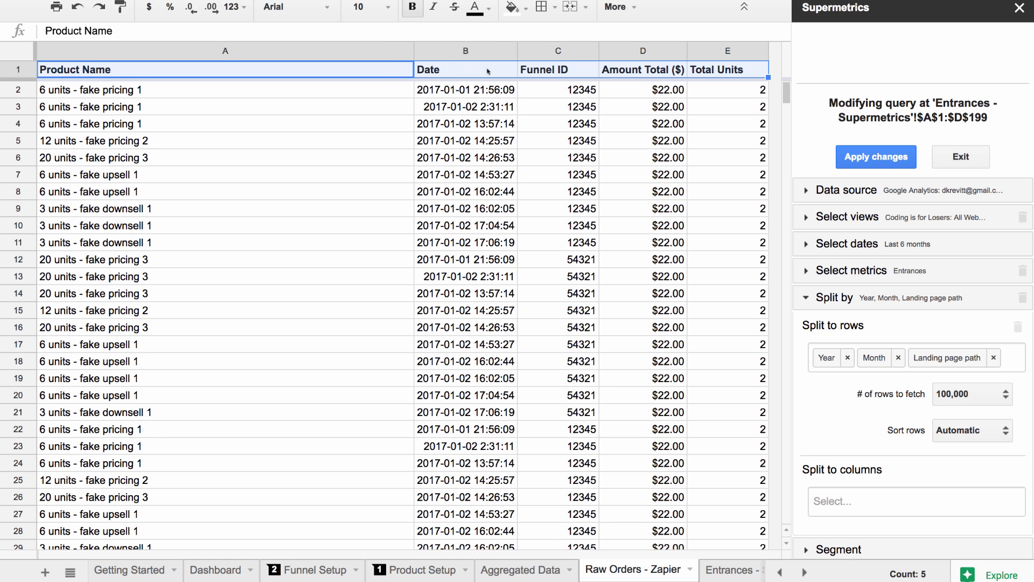
{"action": "mouse_move", "coordinate": [594, 78]}
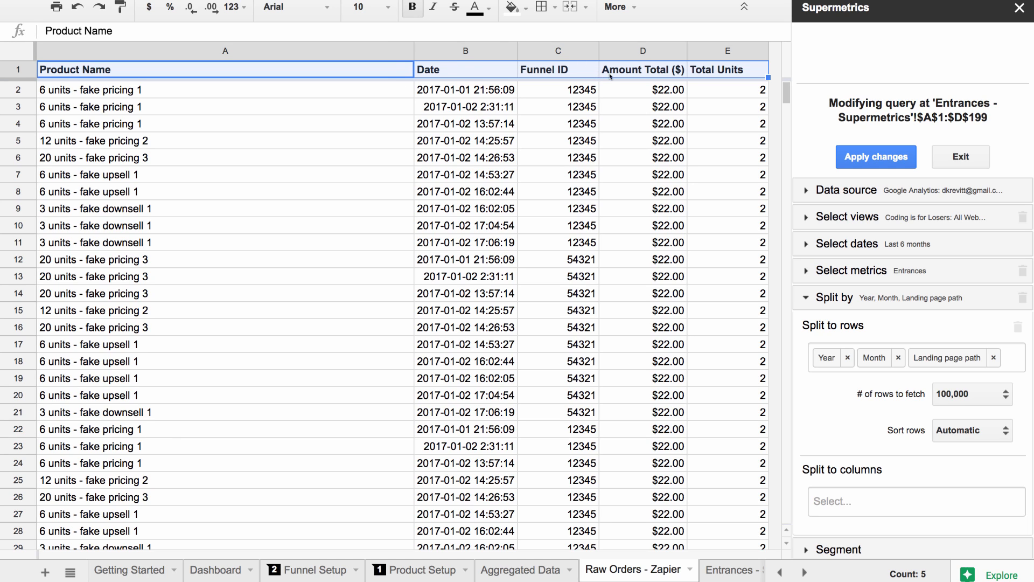
{"action": "mouse_move", "coordinate": [718, 69]}
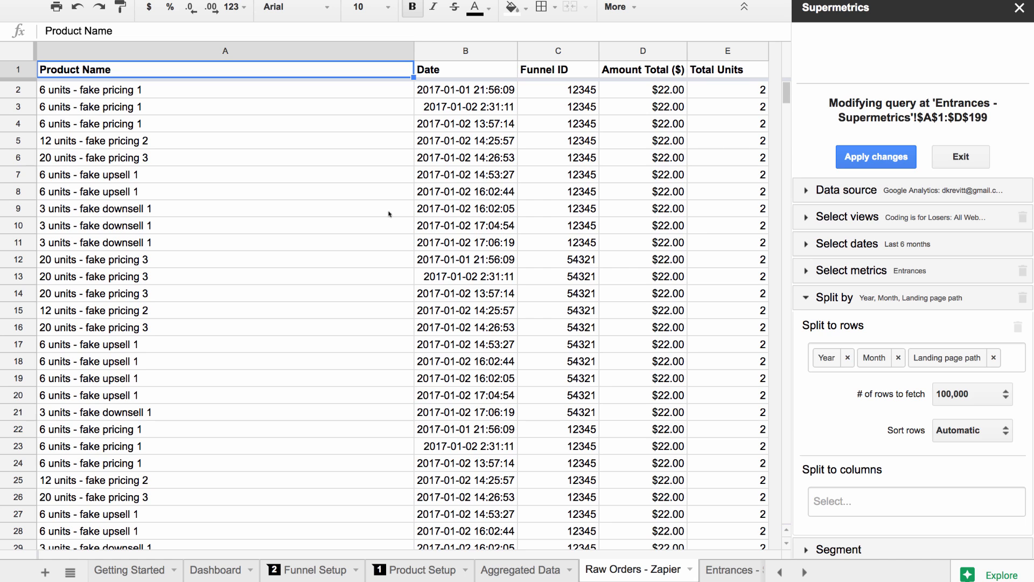
{"action": "mouse_move", "coordinate": [233, 389]}
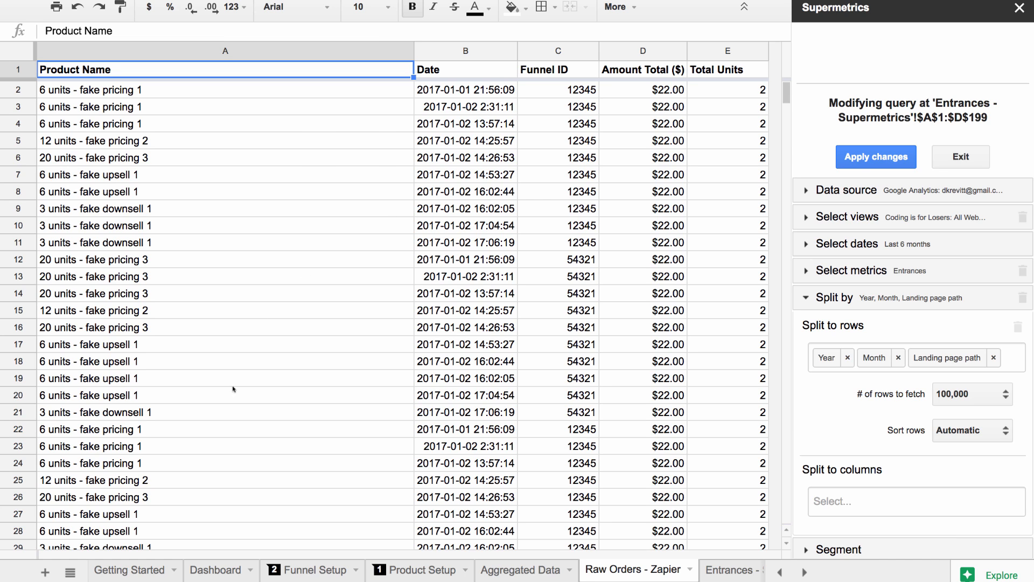
Revisit the Getting Started steps, then switch to the Checkout Visits - Supermetrics sheet
{"action": "left_click", "coordinate": [131, 570]}
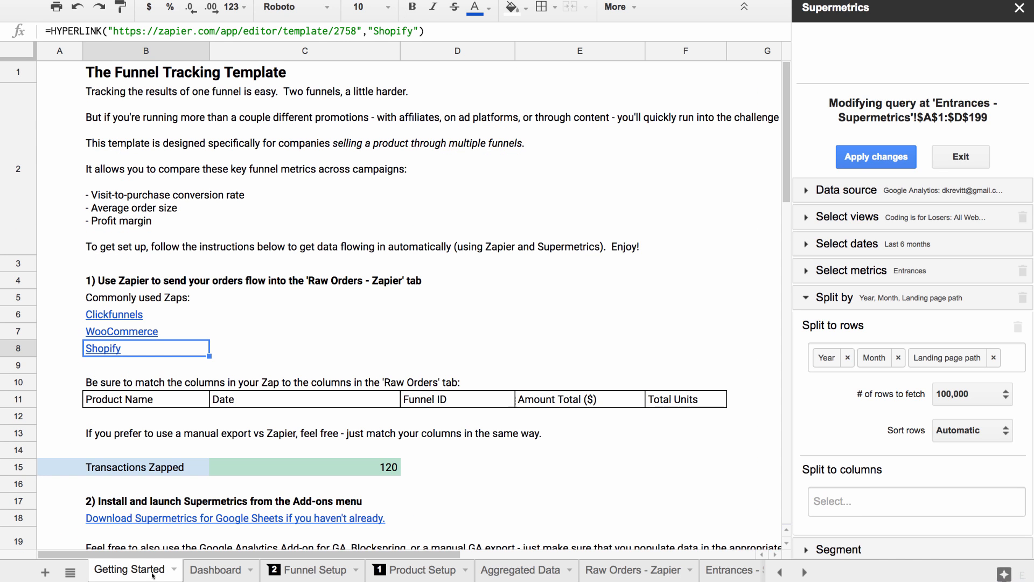
{"action": "scroll", "scroll_direction": "down", "scroll_amount": 3}
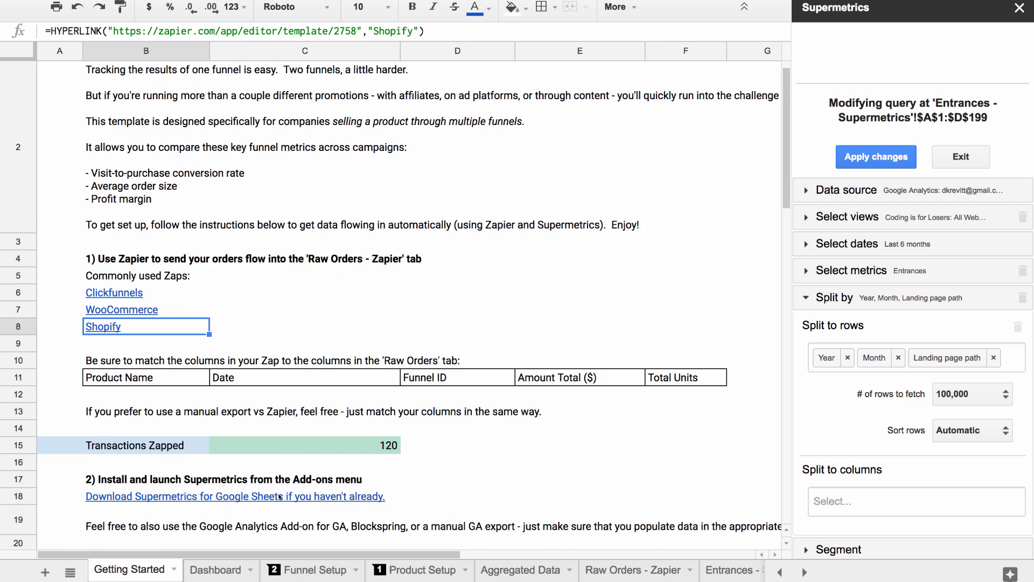
{"action": "scroll", "scroll_direction": "down", "scroll_amount": 3}
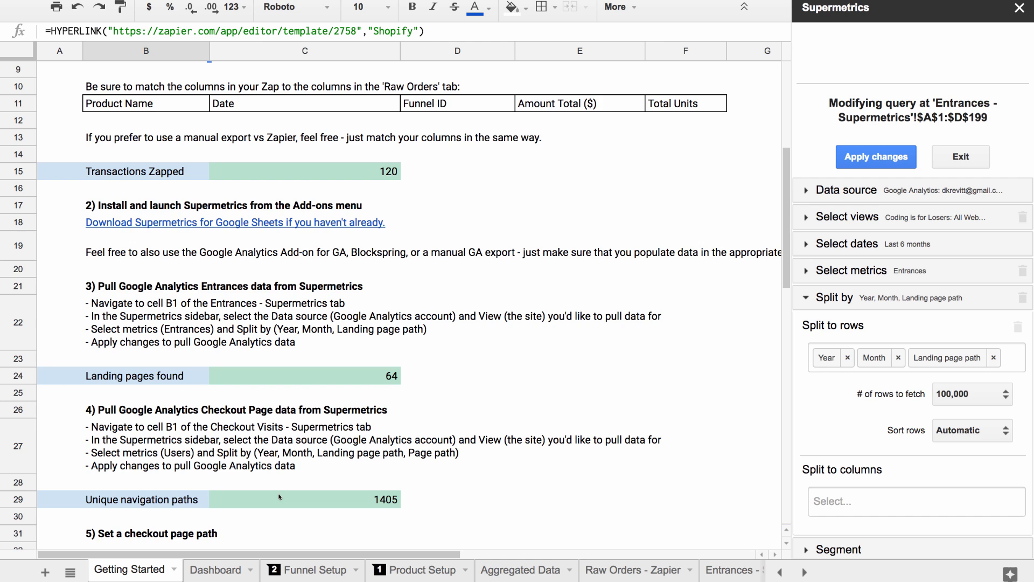
{"action": "mouse_move", "coordinate": [344, 472]}
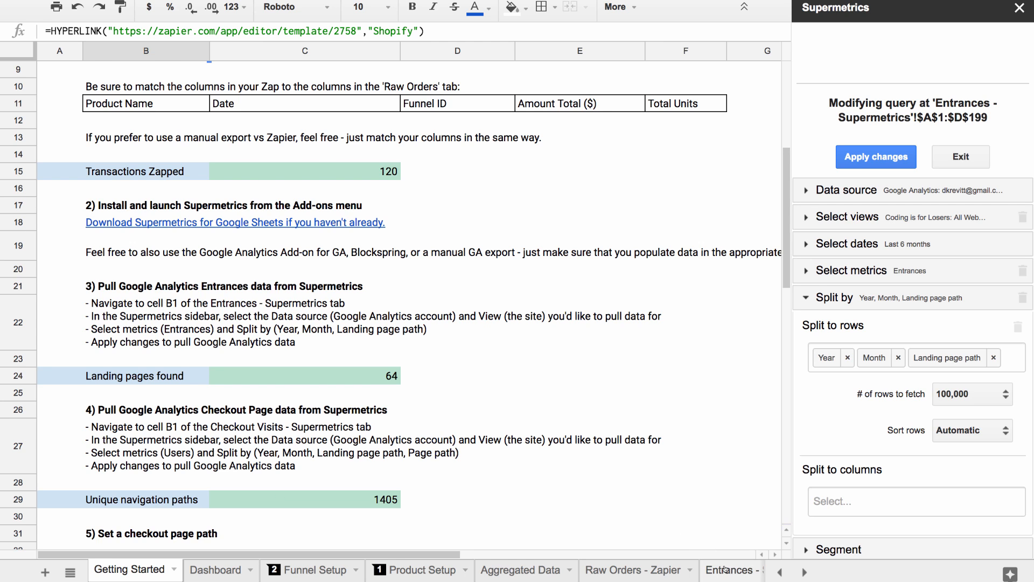
{"action": "left_click", "coordinate": [628, 569]}
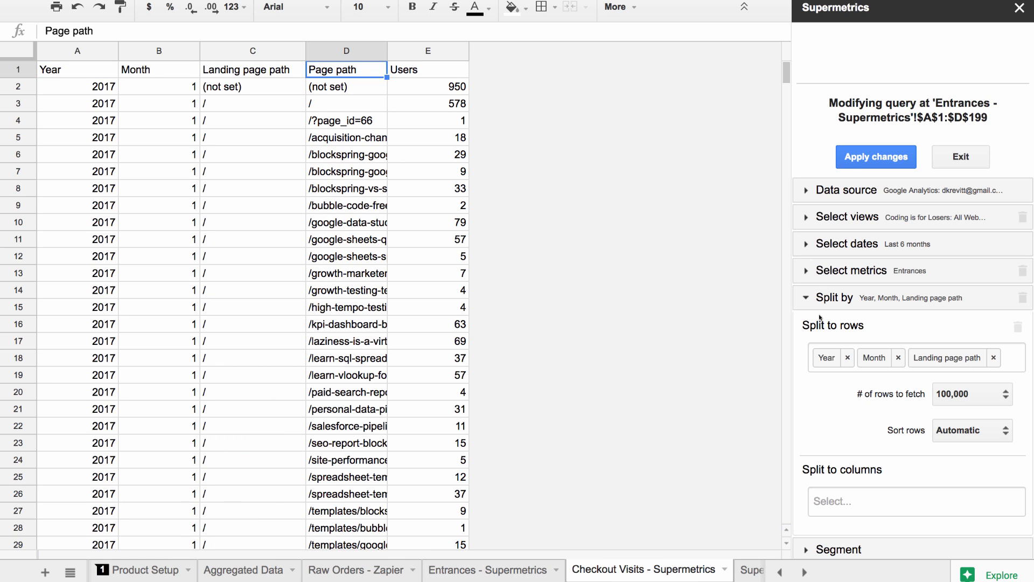
{"action": "mouse_move", "coordinate": [979, 157]}
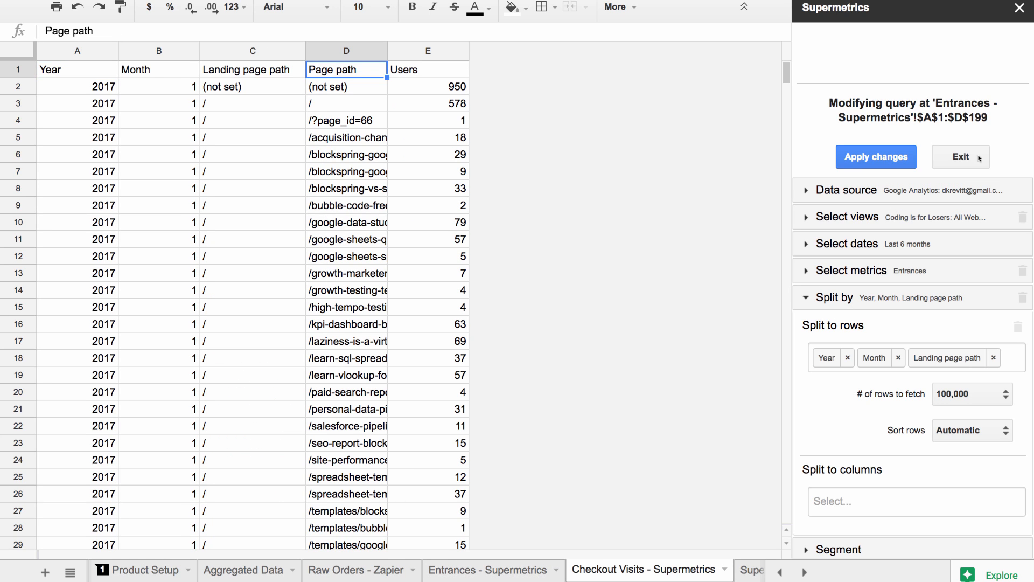
{"action": "mouse_move", "coordinate": [935, 222]}
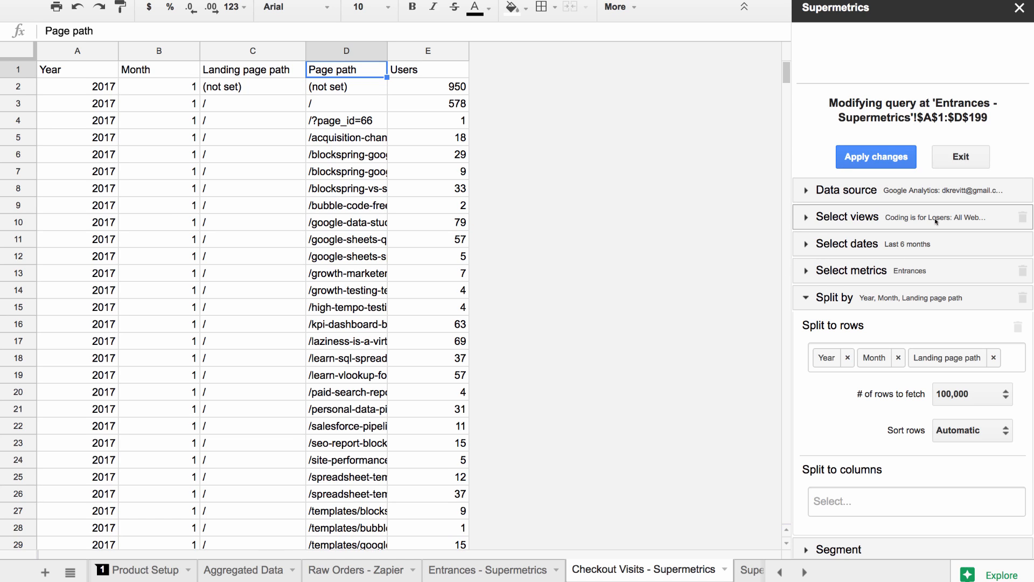
{"action": "mouse_move", "coordinate": [488, 99]}
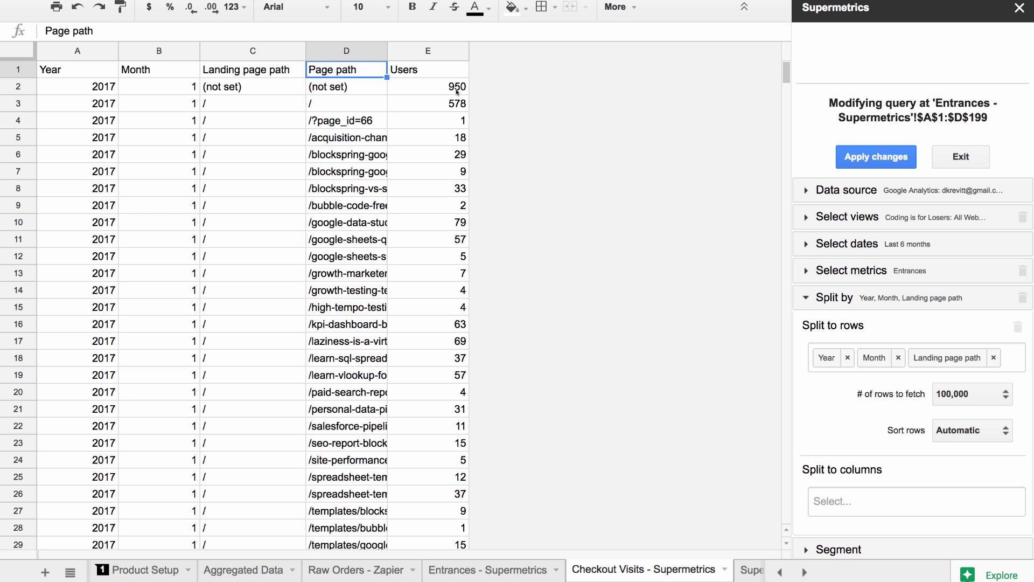
Select the checkout data header row, then inspect a month value on Entrances - Supermetrics
{"action": "left_click", "coordinate": [427, 69]}
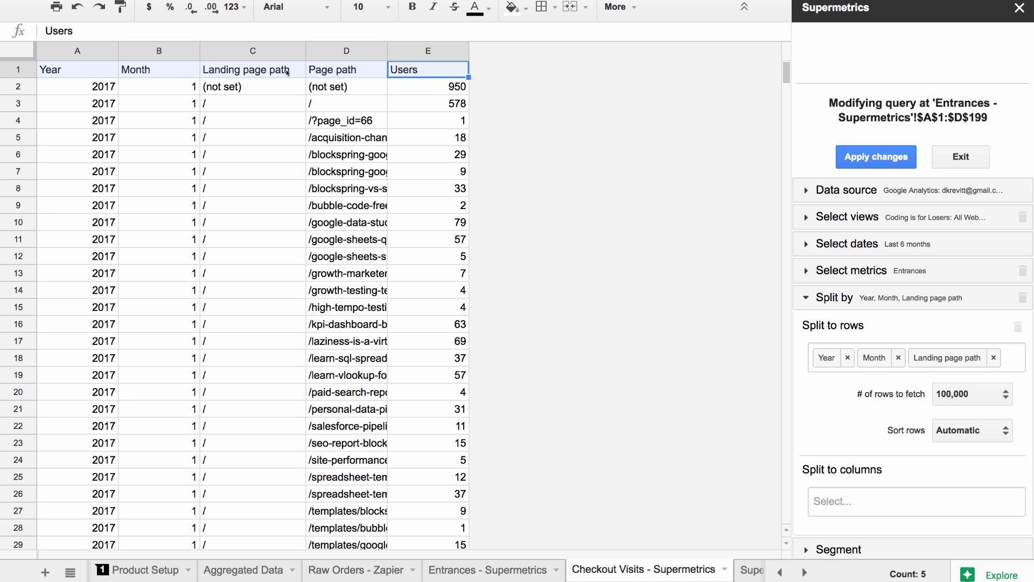
{"action": "mouse_move", "coordinate": [389, 85]}
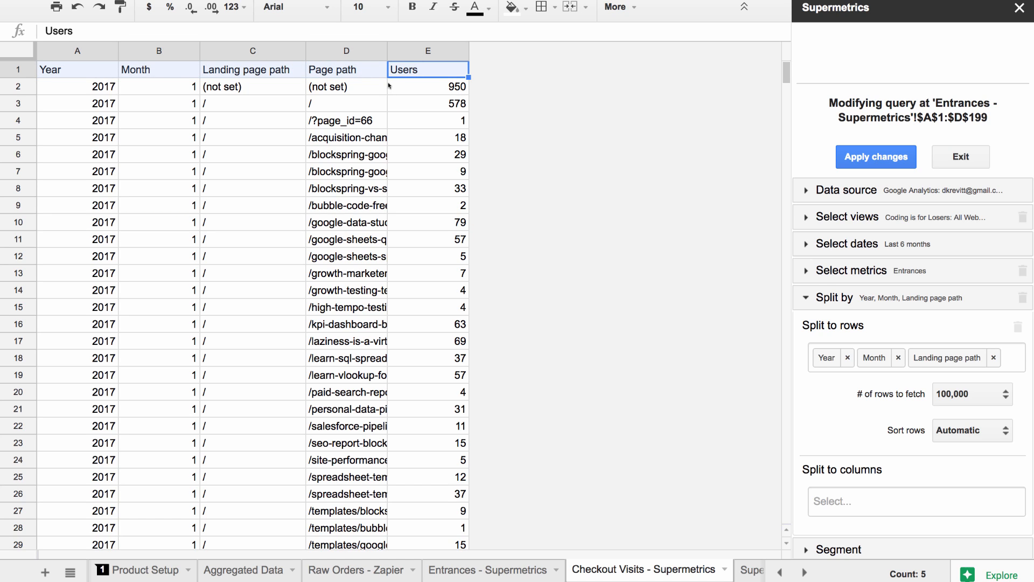
{"action": "mouse_move", "coordinate": [496, 292]}
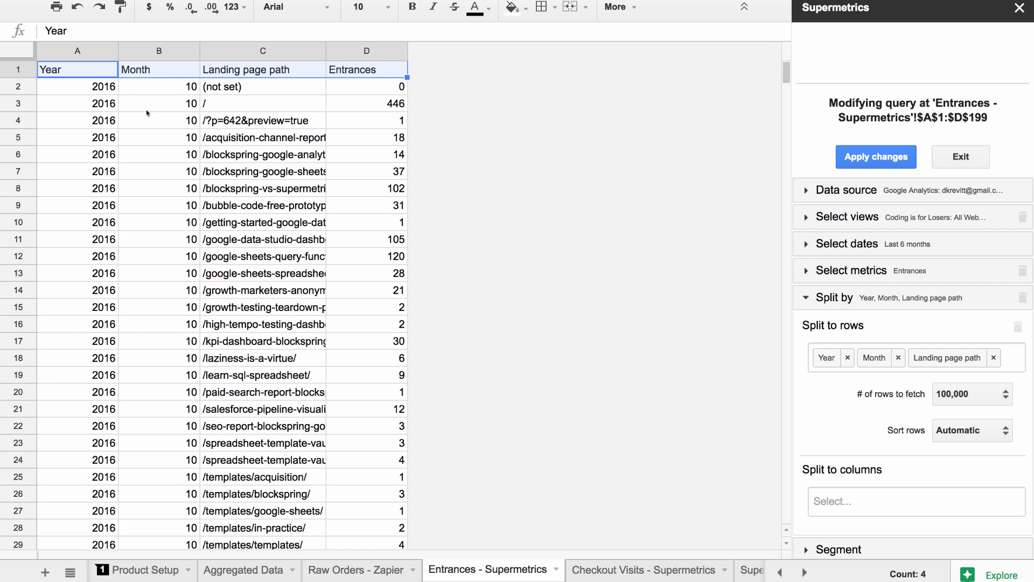
{"action": "left_click", "coordinate": [157, 137]}
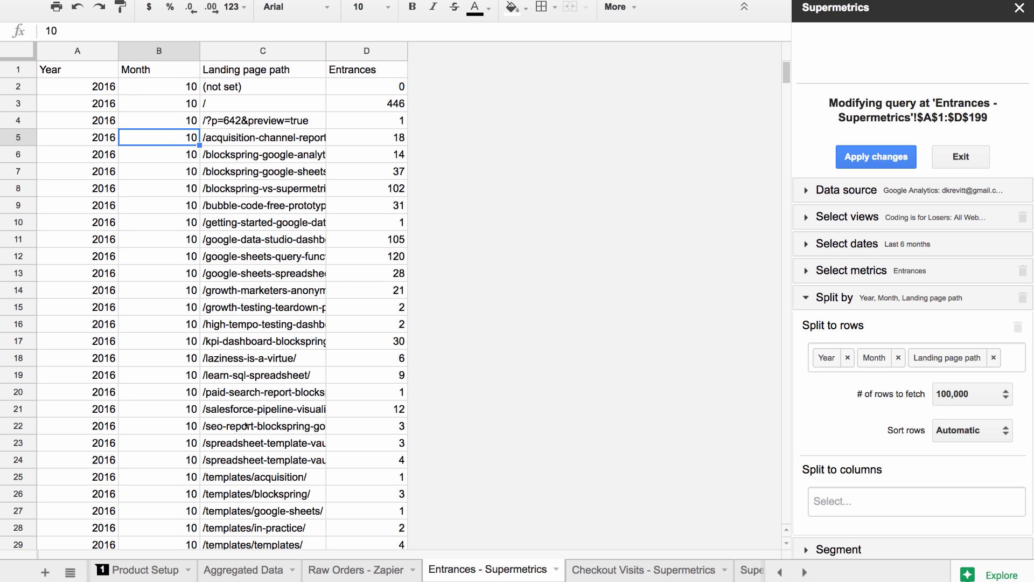
Pass through Product Setup and Dashboard back to Getting Started and highlight the step 6 funnel setup instructions
{"action": "left_click", "coordinate": [140, 569]}
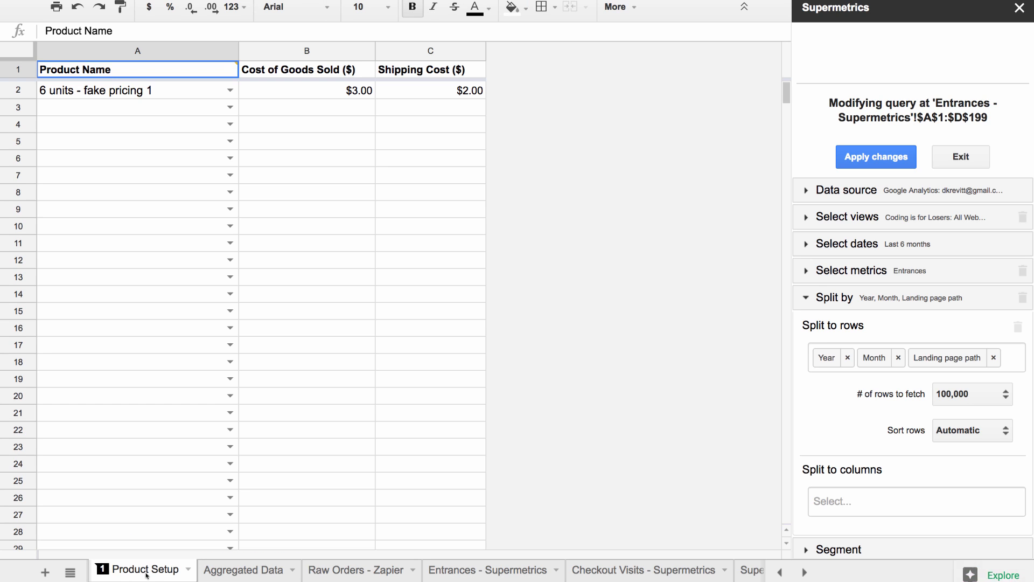
{"action": "left_click", "coordinate": [119, 569]}
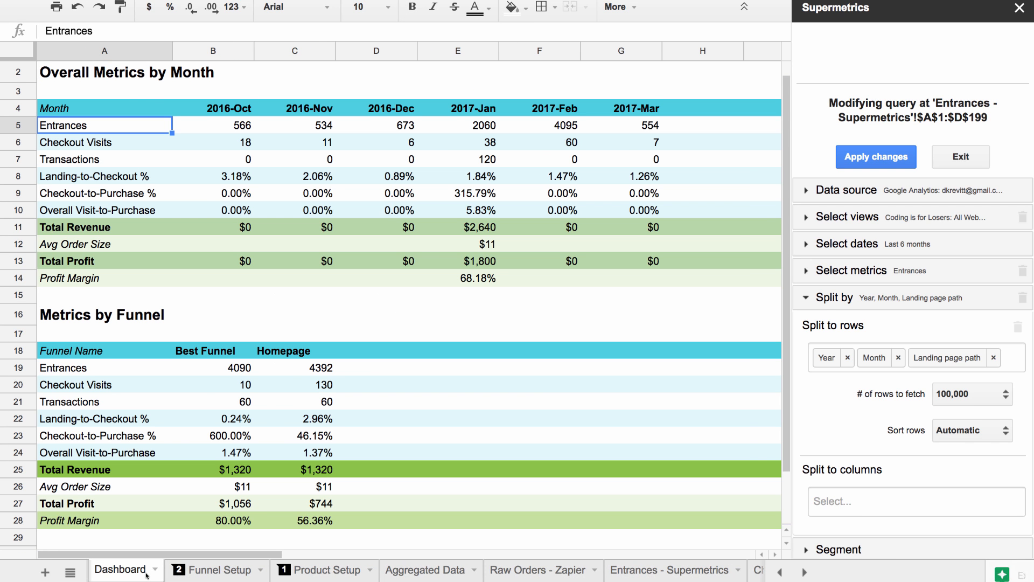
{"action": "left_click", "coordinate": [130, 569]}
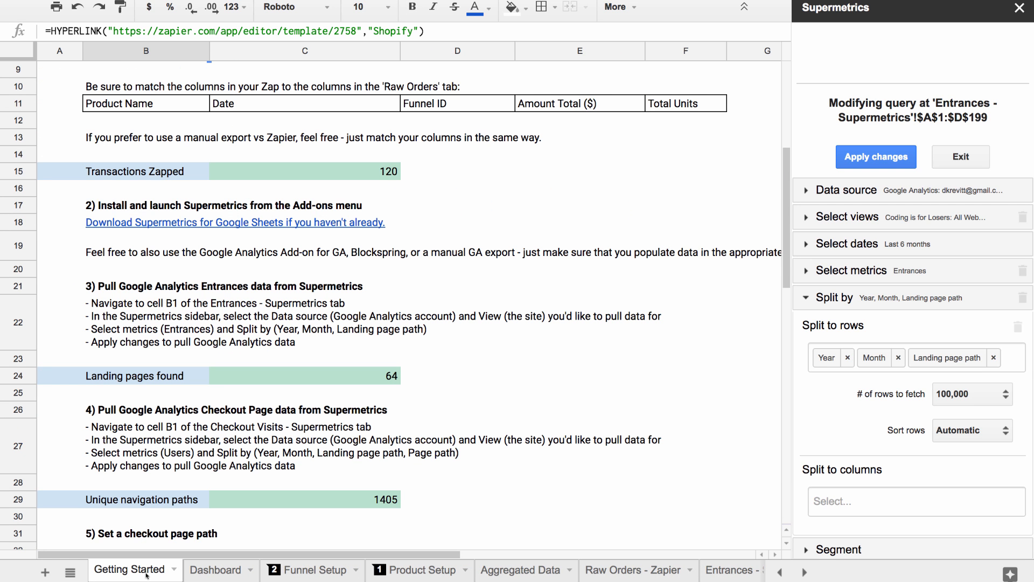
{"action": "scroll", "scroll_direction": "down", "scroll_amount": 3}
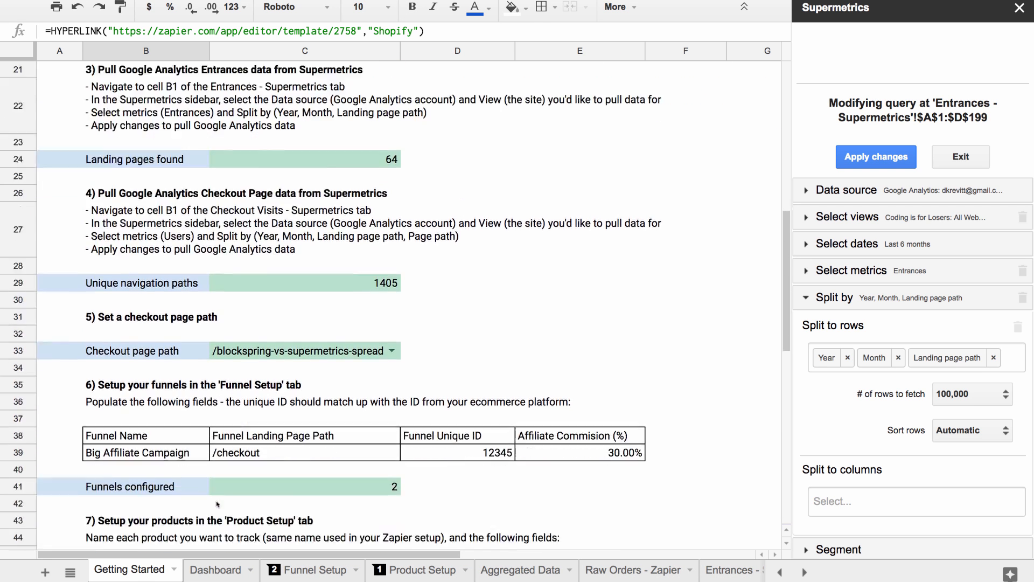
{"action": "scroll", "scroll_direction": "down", "scroll_amount": 3}
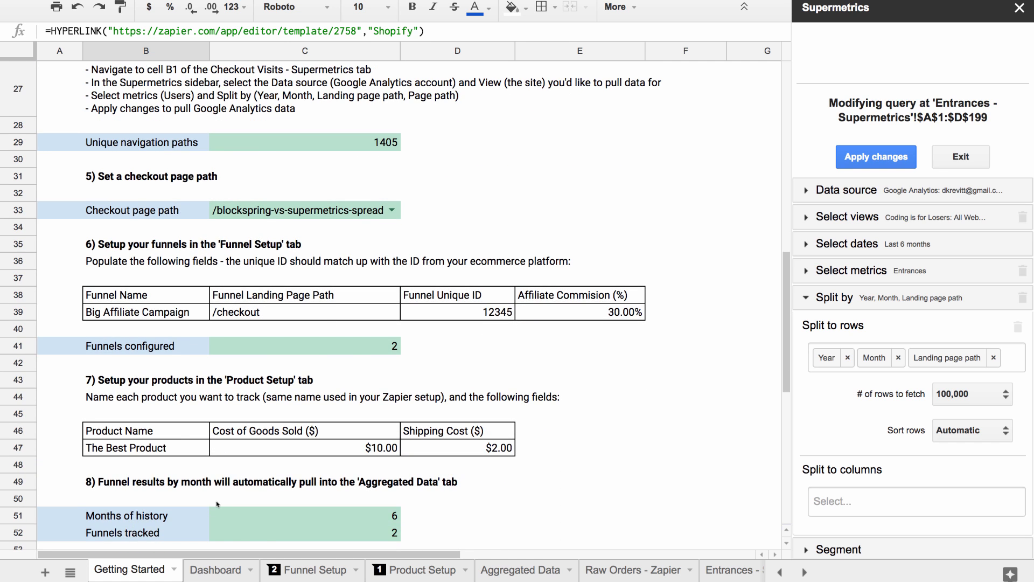
{"action": "scroll", "scroll_direction": "down", "scroll_amount": 3}
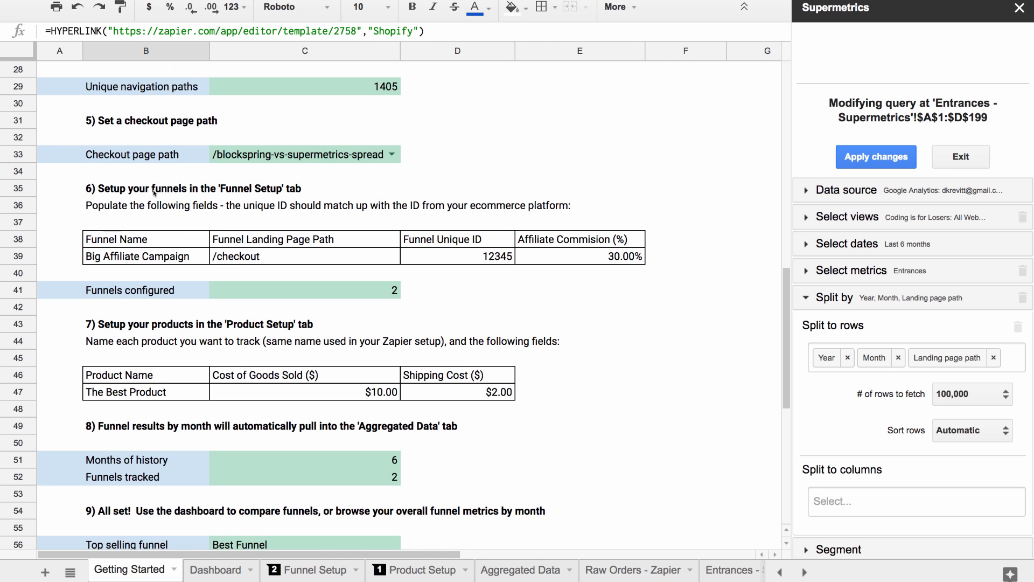
{"action": "left_click", "coordinate": [145, 187]}
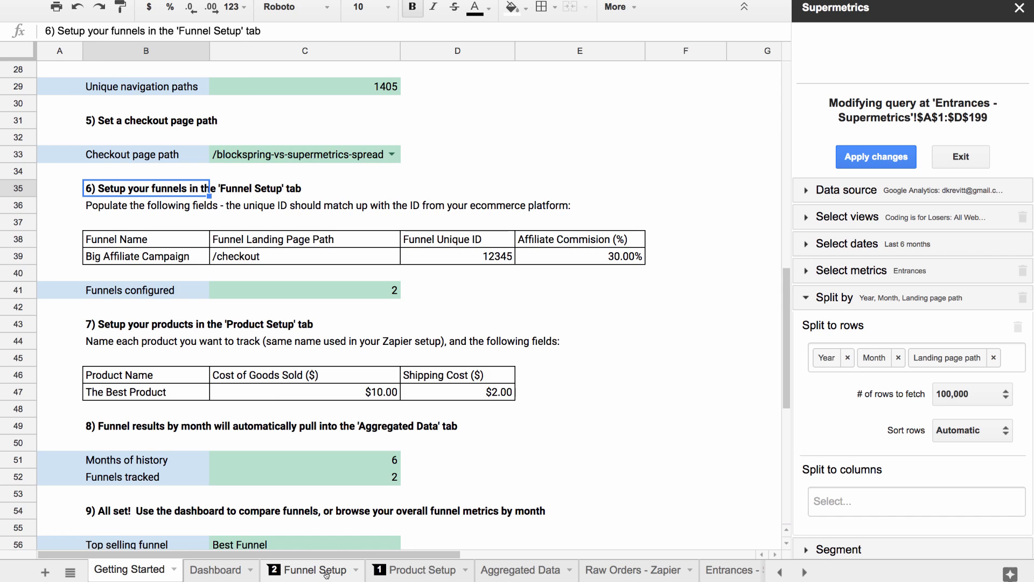
Review Funnel Setup's Landing Page Path, Unique ID and Affiliate Commission columns, including the Best Funnel commission
{"action": "left_click", "coordinate": [311, 570]}
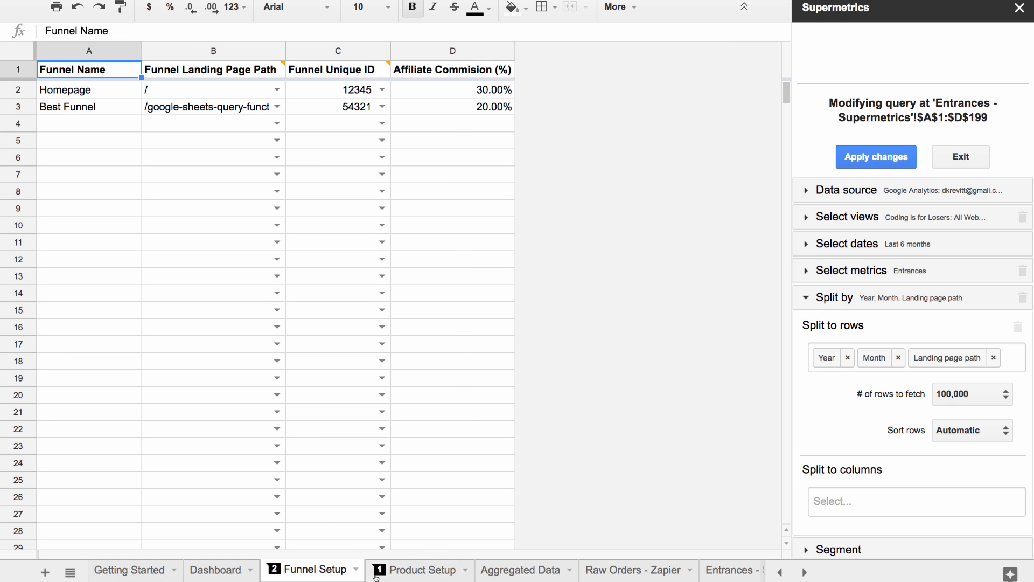
{"action": "mouse_move", "coordinate": [227, 410]}
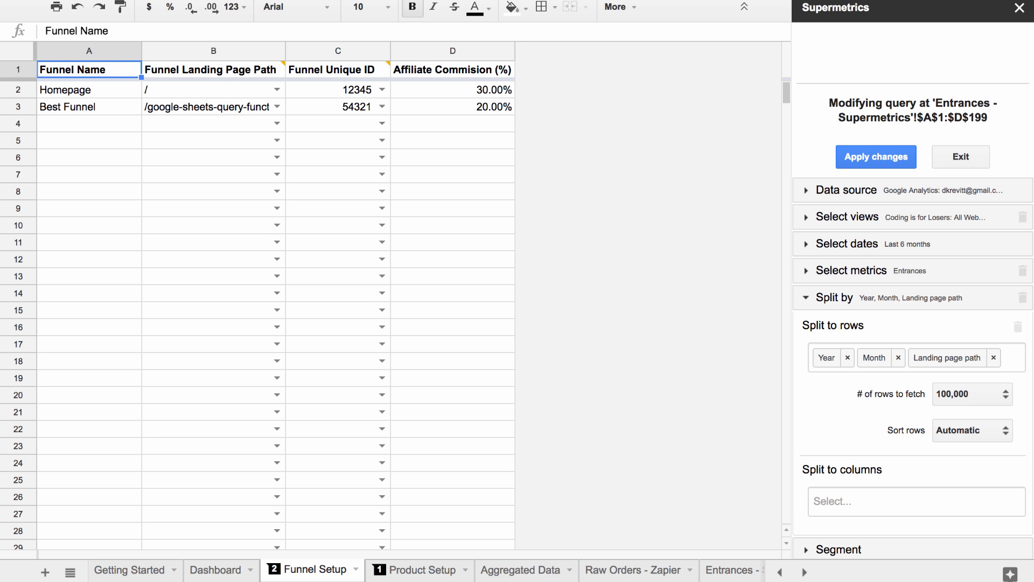
{"action": "left_click", "coordinate": [212, 69]}
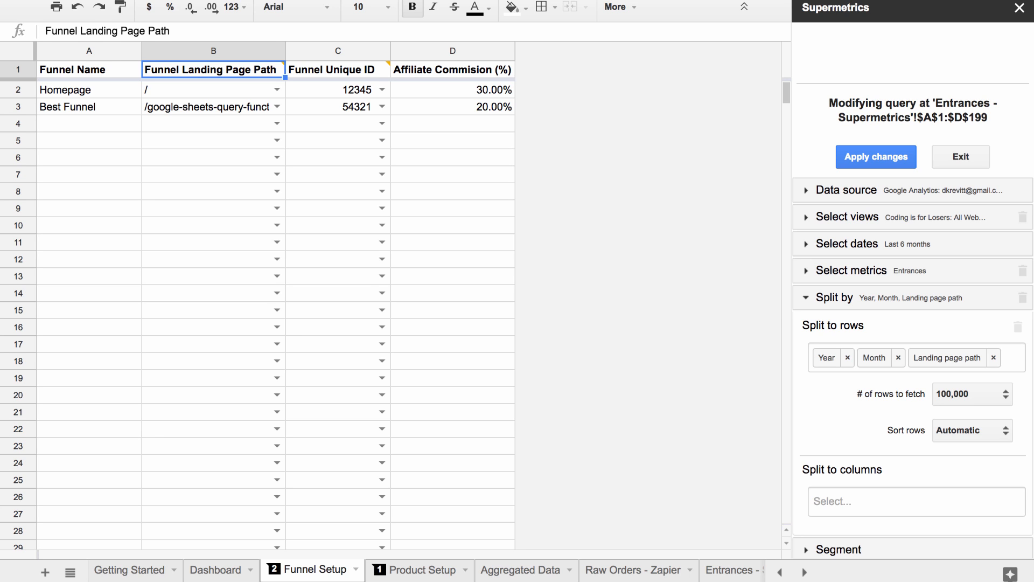
{"action": "left_click", "coordinate": [338, 69]}
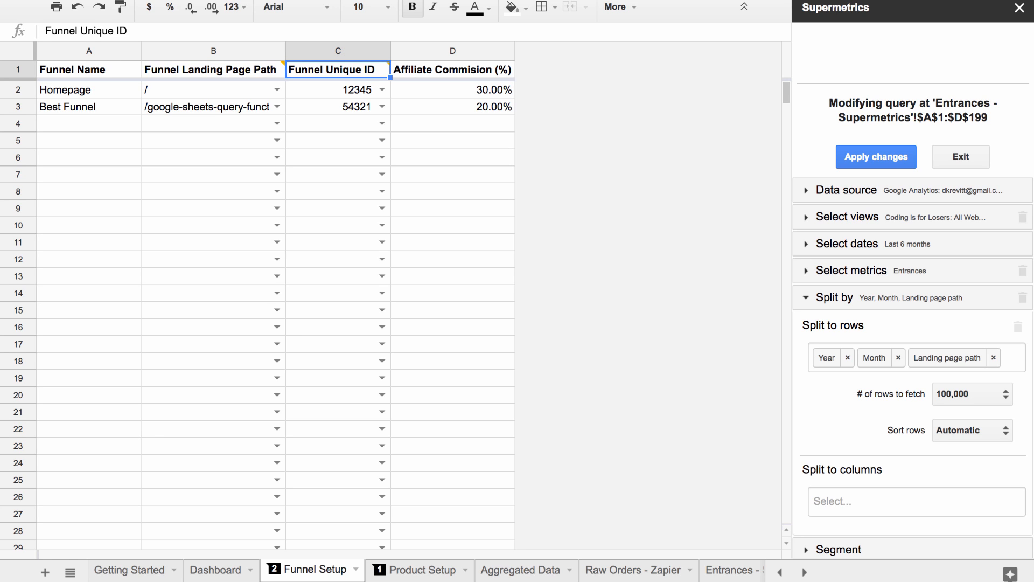
{"action": "left_click", "coordinate": [337, 89]}
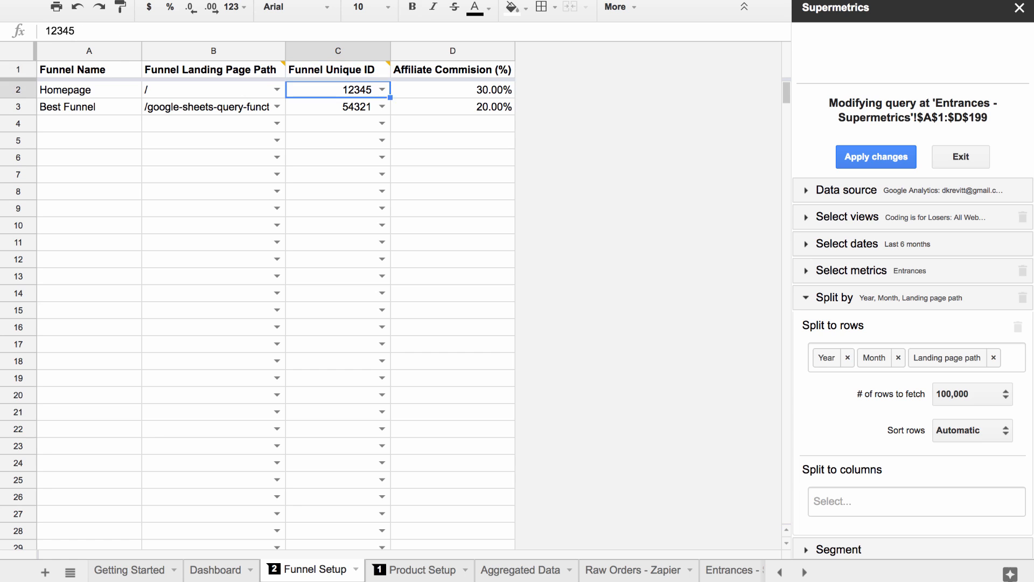
{"action": "left_click", "coordinate": [338, 69]}
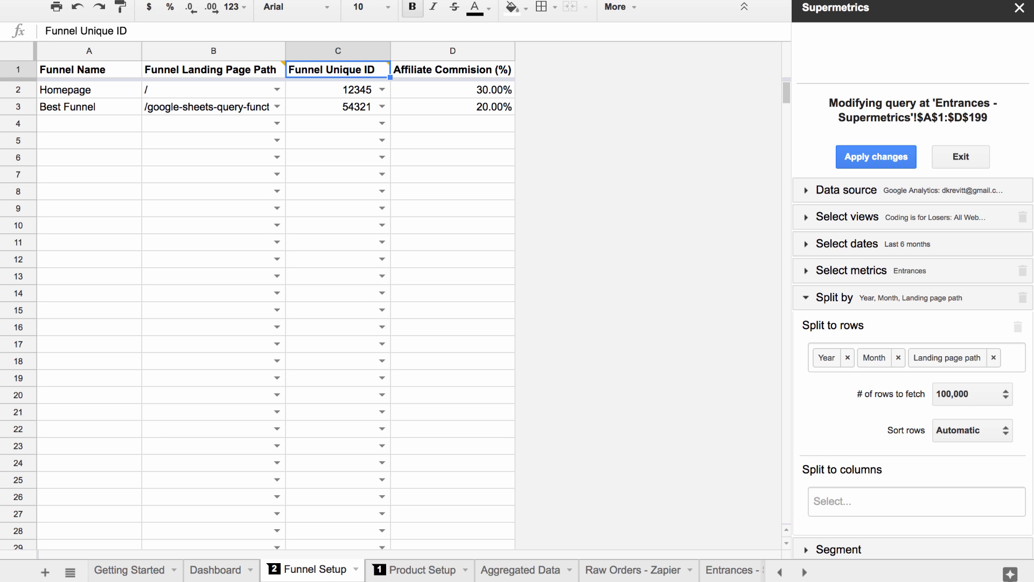
{"action": "left_click", "coordinate": [452, 69]}
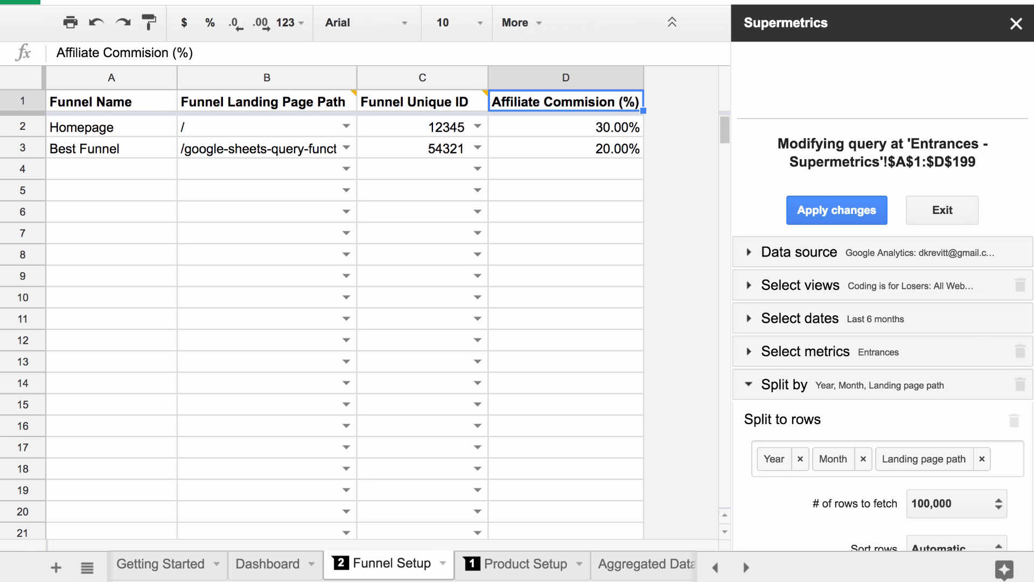
{"action": "mouse_move", "coordinate": [556, 161]}
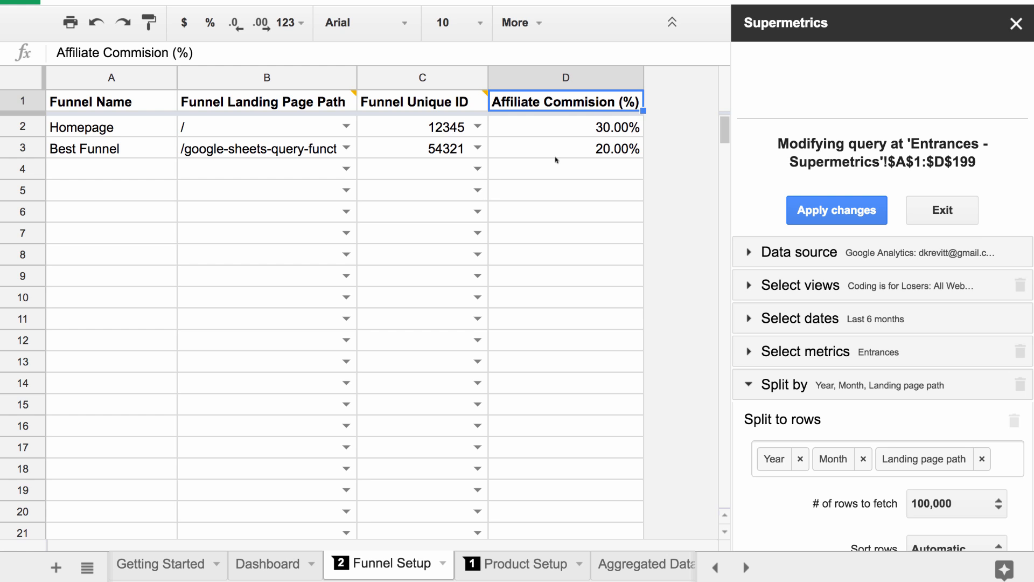
{"action": "left_click", "coordinate": [565, 148]}
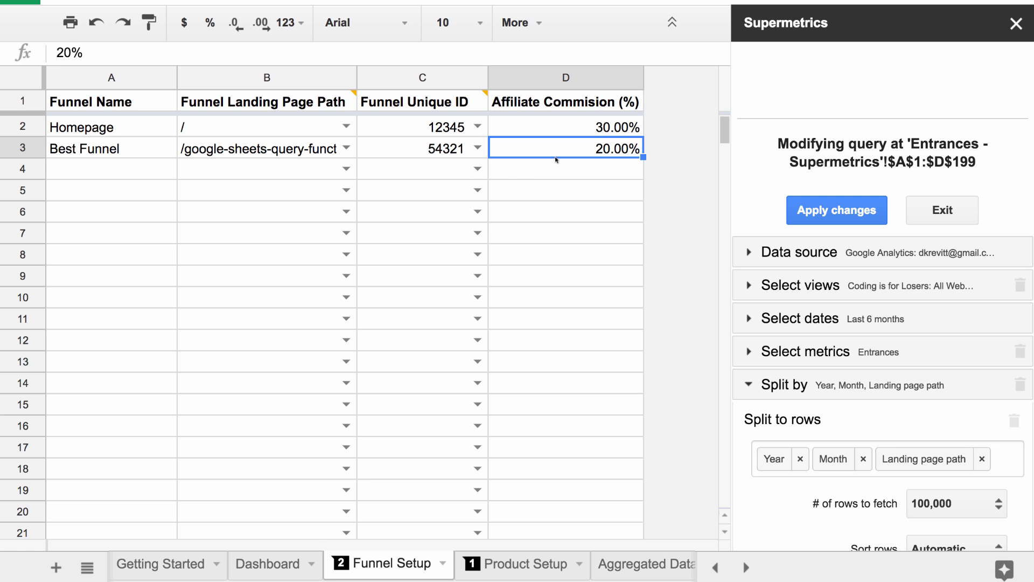
Switch to the Dashboard and inspect the January Profit Margin value
{"action": "left_click", "coordinate": [266, 564]}
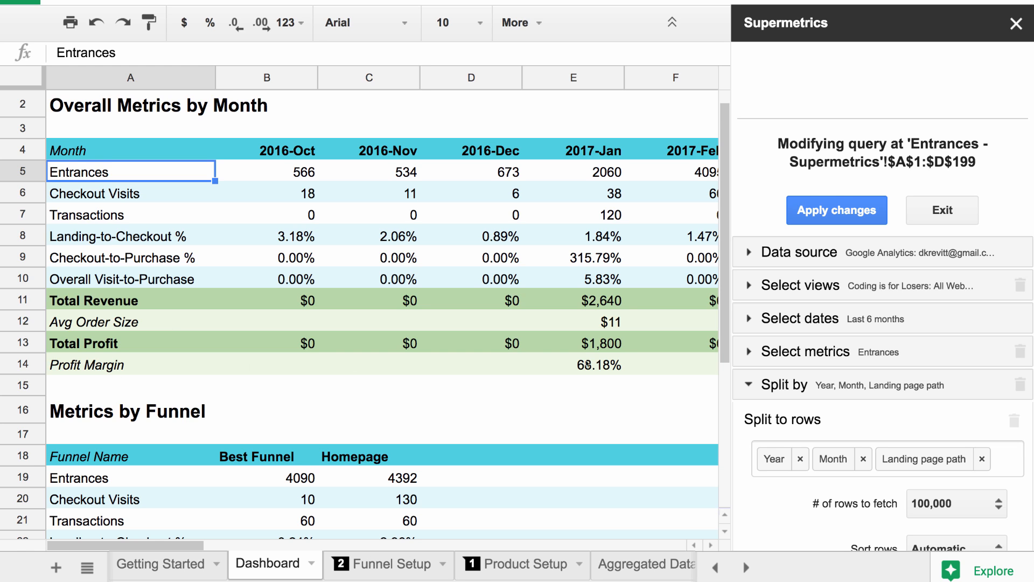
{"action": "left_click", "coordinate": [572, 364]}
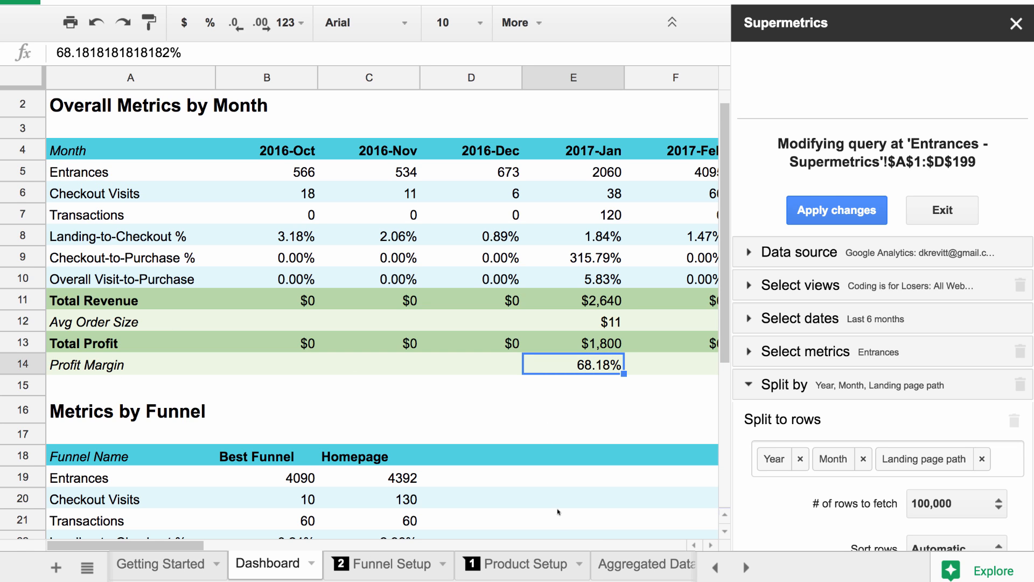
Show the product name dropdown in Product Setup A2 and dismiss it unchanged
{"action": "left_click", "coordinate": [514, 563]}
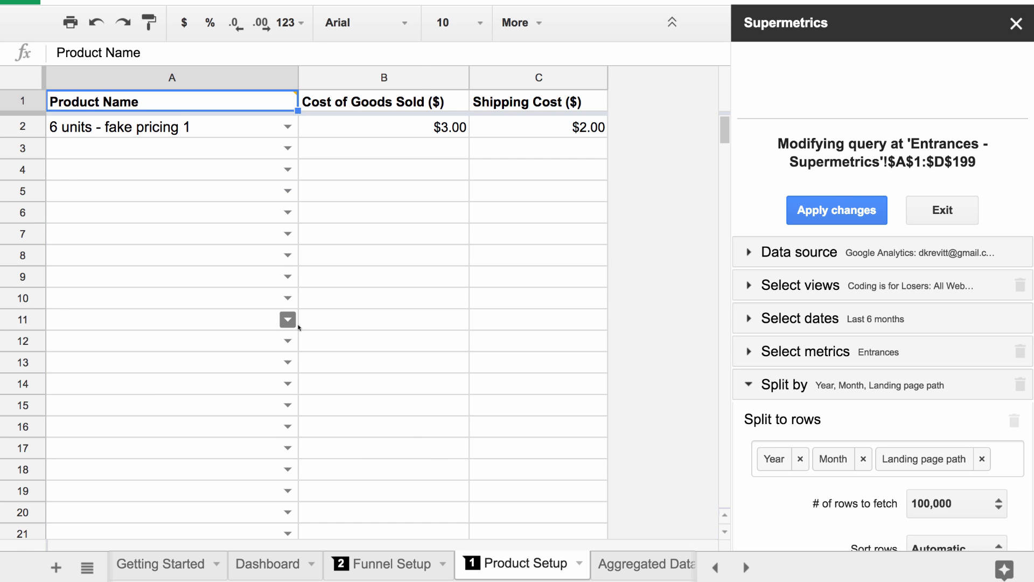
{"action": "double_click", "coordinate": [171, 128]}
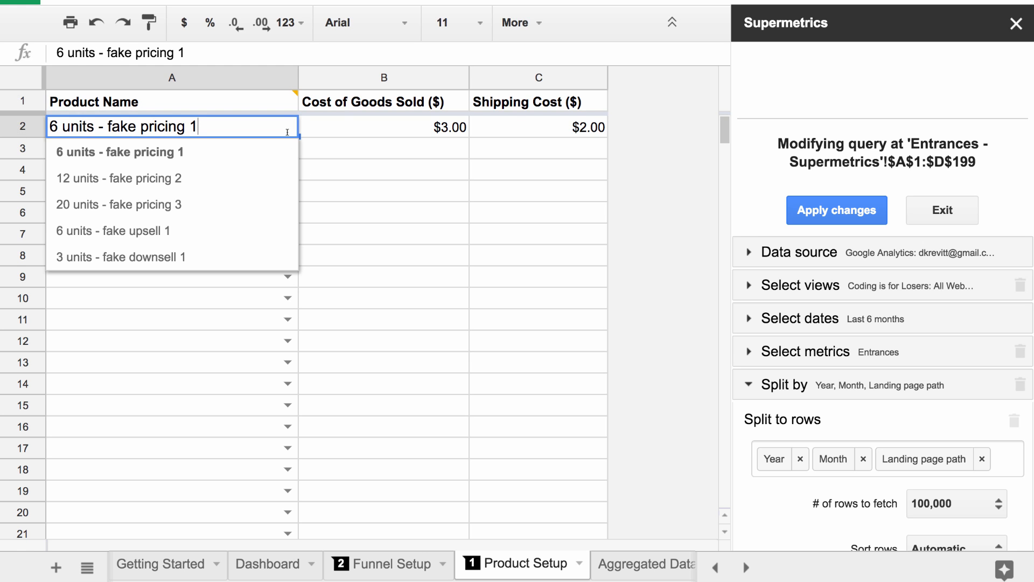
{"action": "mouse_move", "coordinate": [231, 205]}
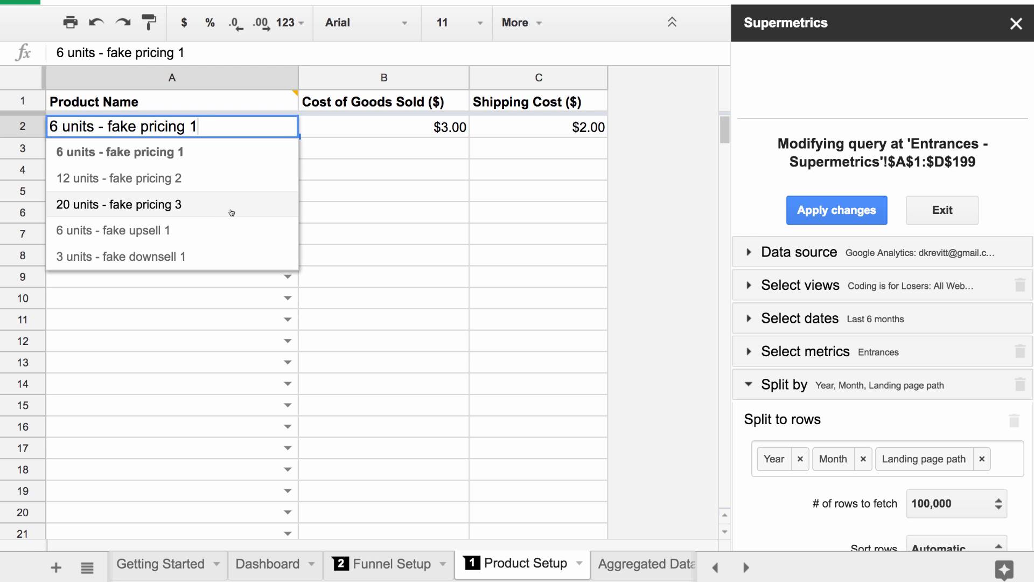
{"action": "left_click", "coordinate": [120, 152]}
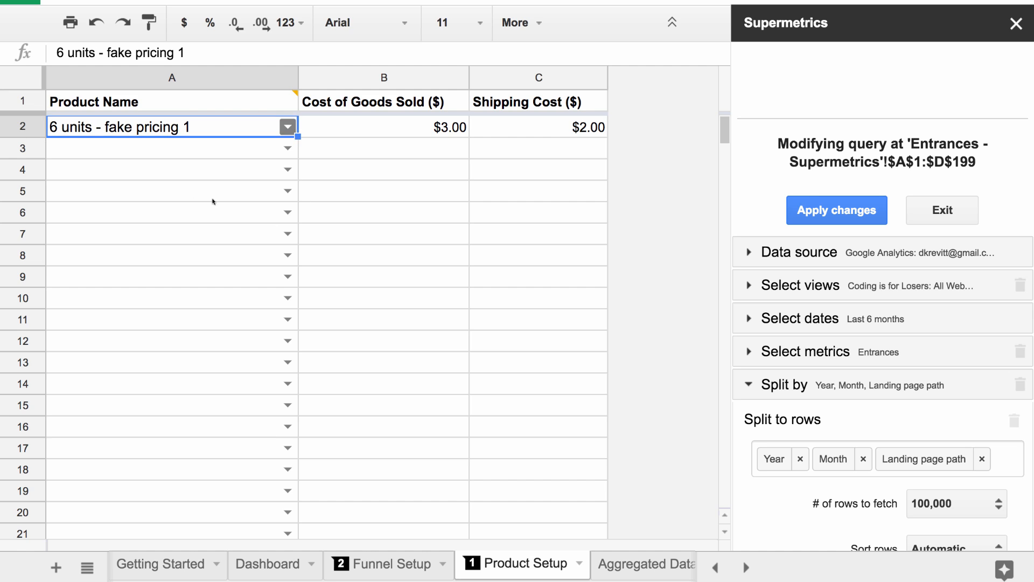
{"action": "mouse_move", "coordinate": [284, 142]}
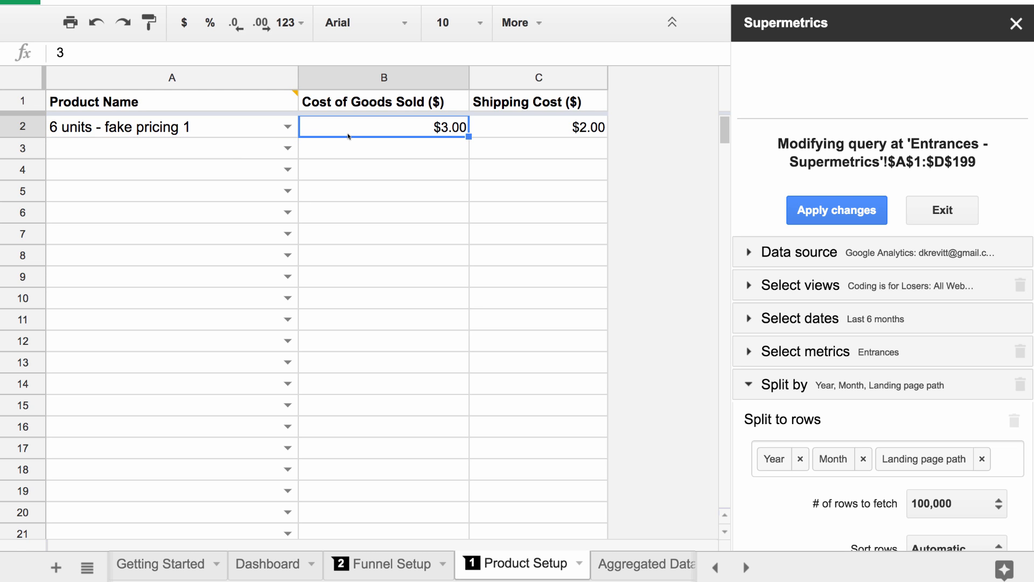
{"action": "mouse_move", "coordinate": [543, 130]}
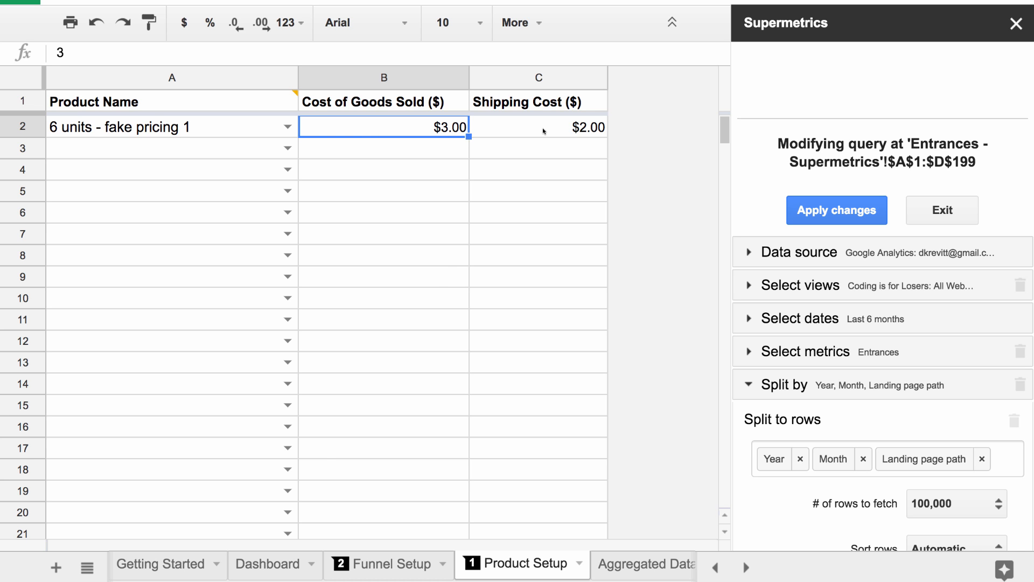
Return to the Dashboard's Metrics by Funnel table and inspect its Entrances row and building formula
{"action": "left_click", "coordinate": [266, 563]}
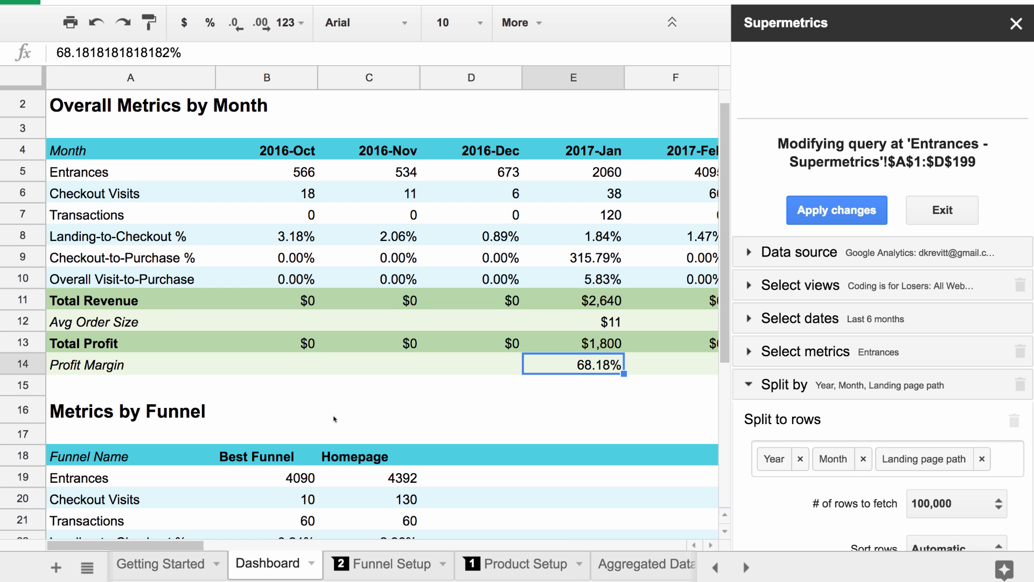
{"action": "scroll", "scroll_direction": "down", "scroll_amount": 3}
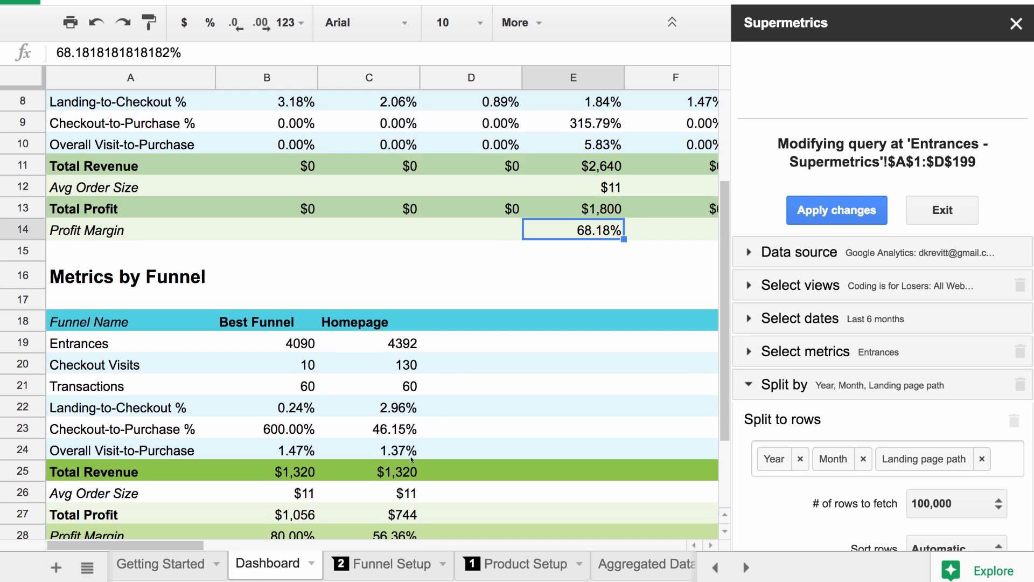
{"action": "scroll", "scroll_direction": "down", "scroll_amount": 3}
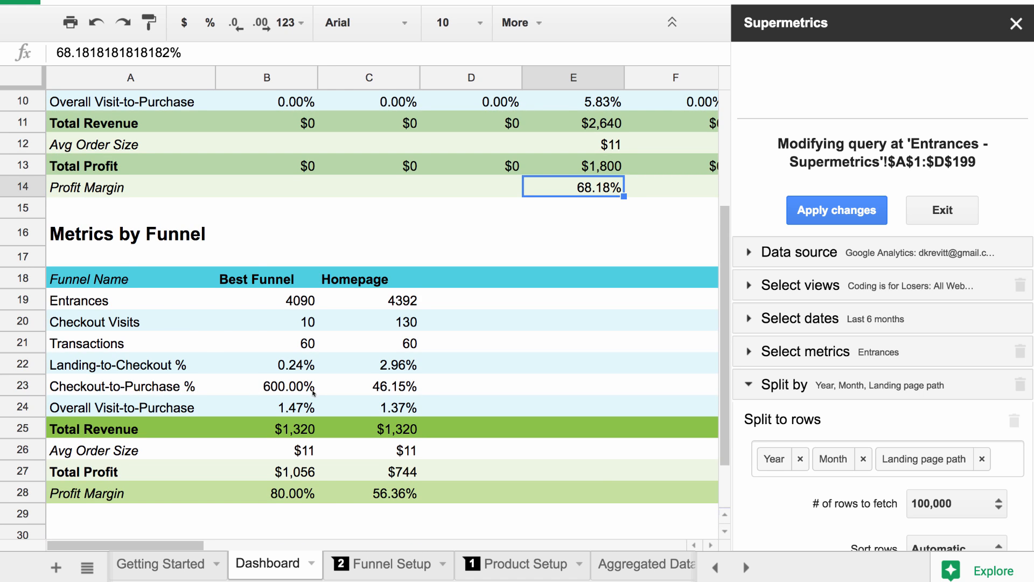
{"action": "scroll", "scroll_direction": "up", "scroll_amount": 3}
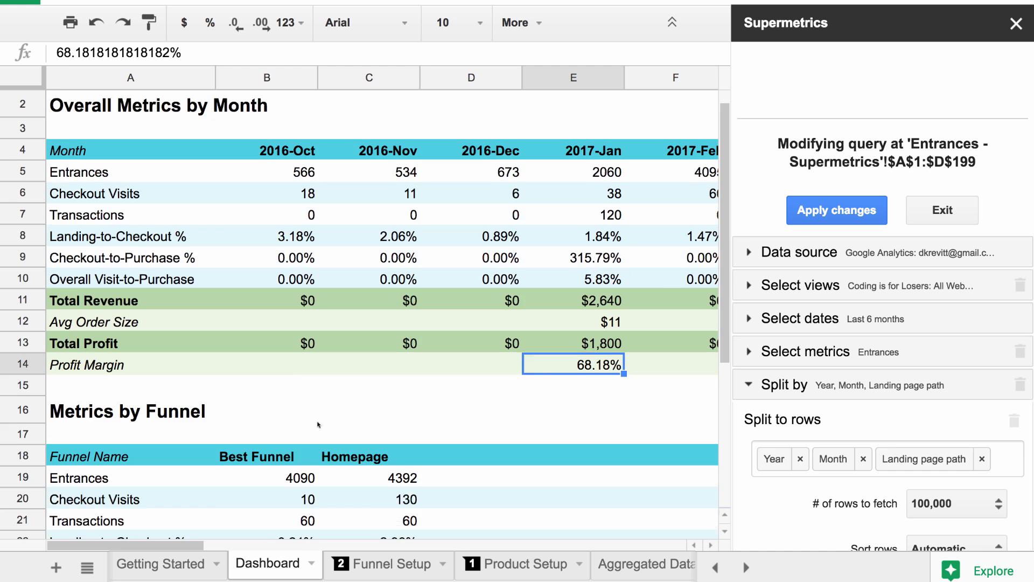
{"action": "scroll", "scroll_direction": "down", "scroll_amount": 3}
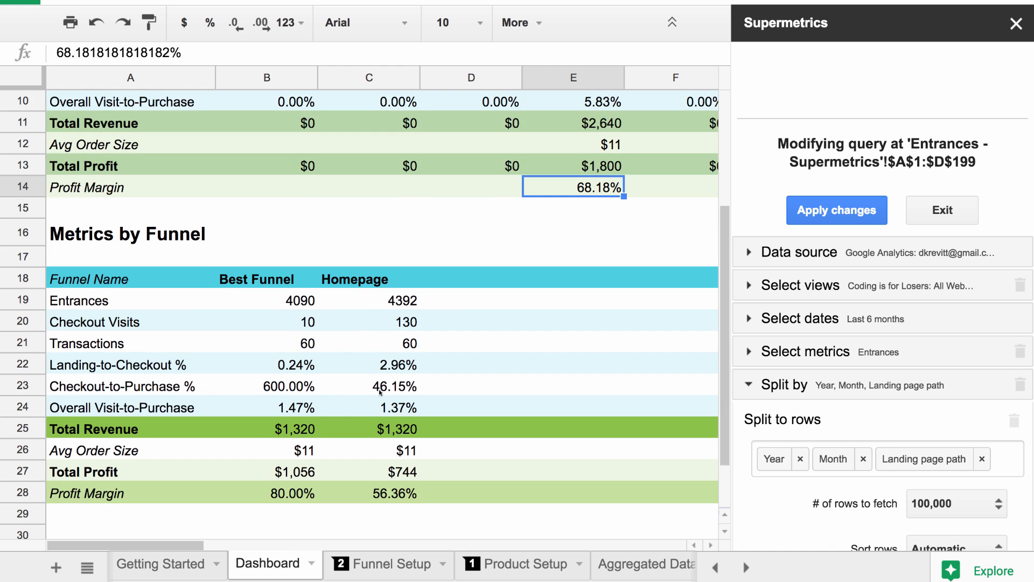
{"action": "left_click", "coordinate": [78, 301]}
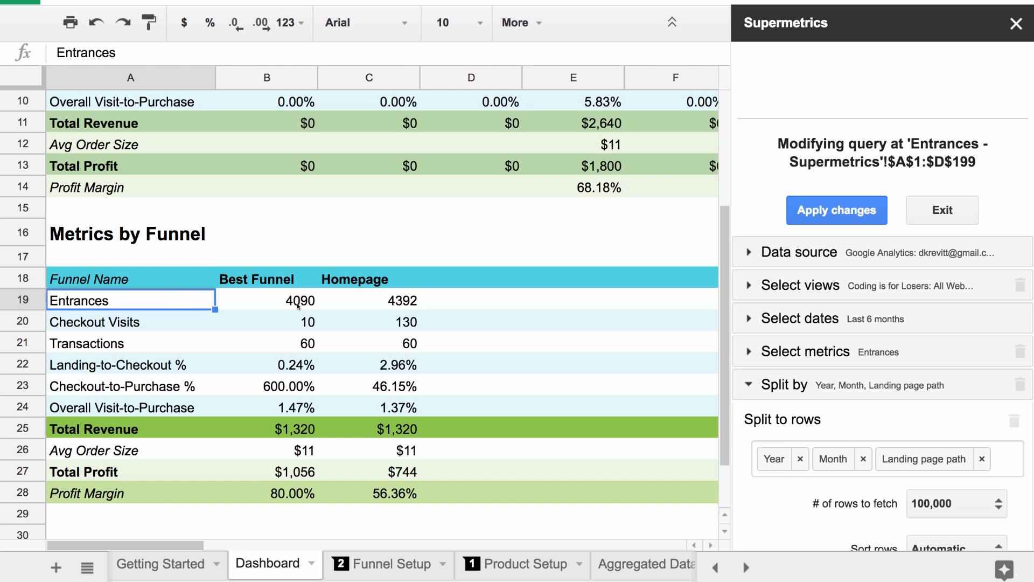
{"action": "left_click", "coordinate": [131, 278]}
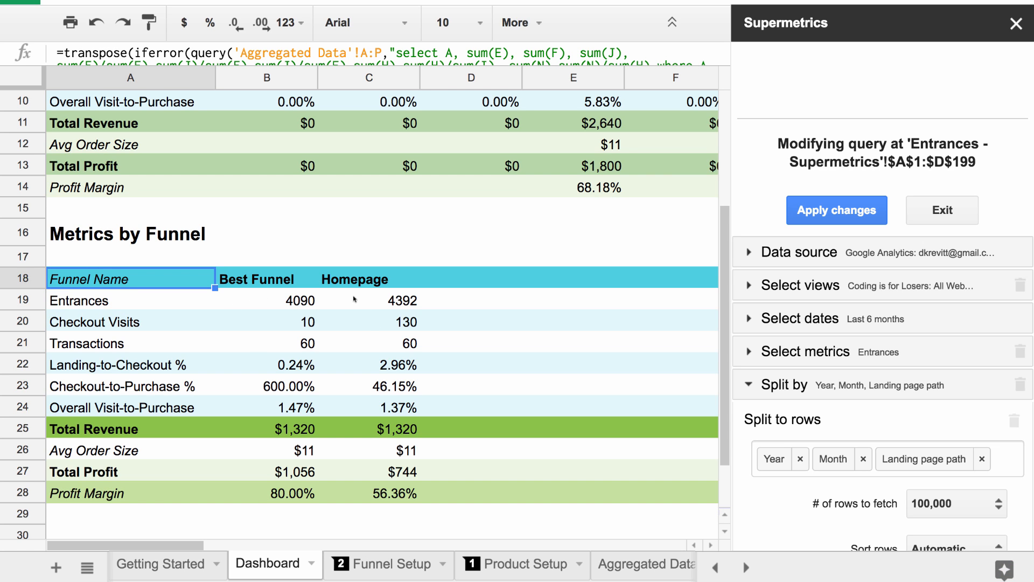
{"action": "mouse_move", "coordinate": [409, 314]}
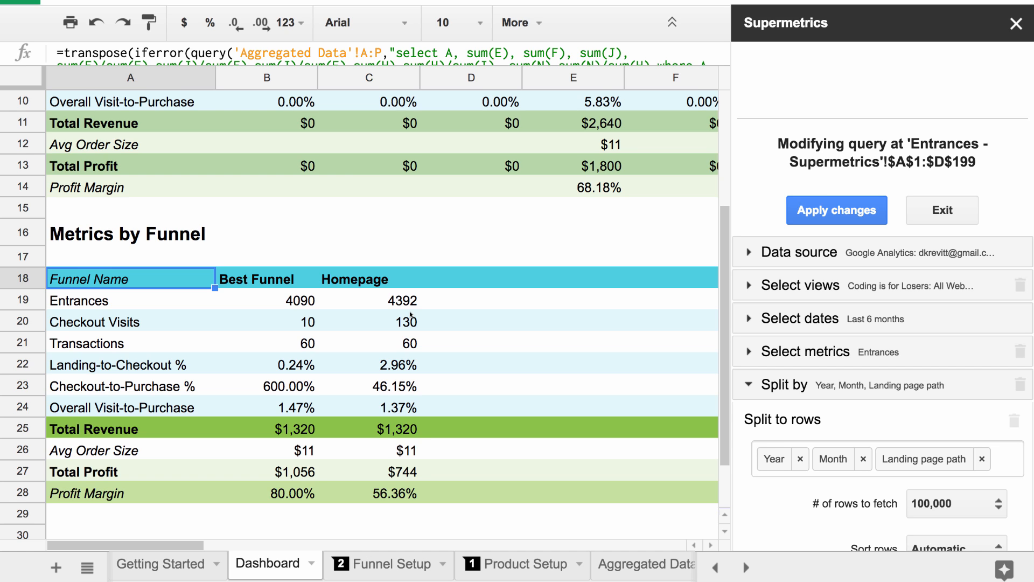
Review the Landing-to-Checkout, Checkout-to-Purchase and Overall Visit-to-Purchase rows, then switch to Getting Started
{"action": "left_click", "coordinate": [86, 343]}
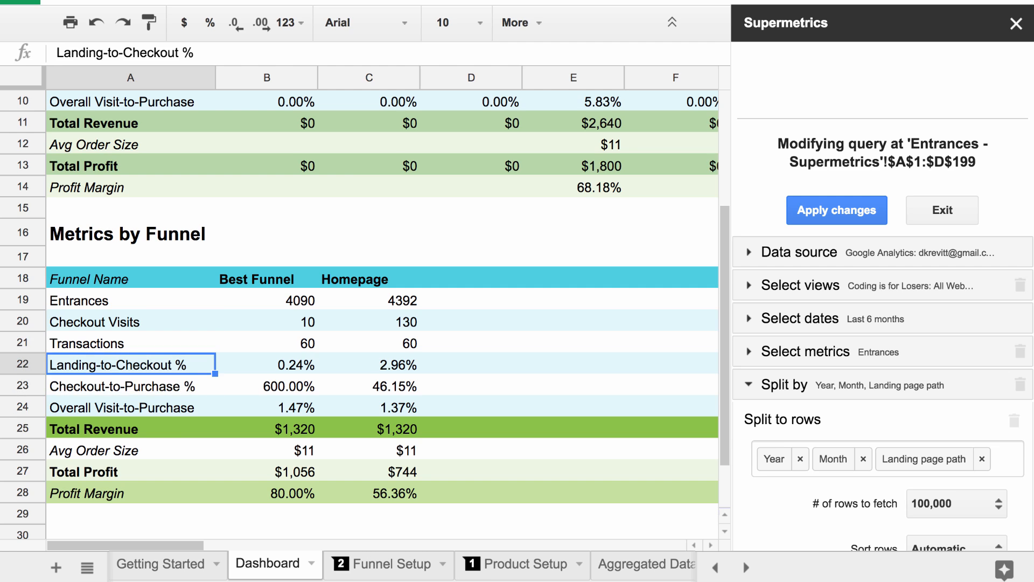
{"action": "left_click", "coordinate": [131, 385]}
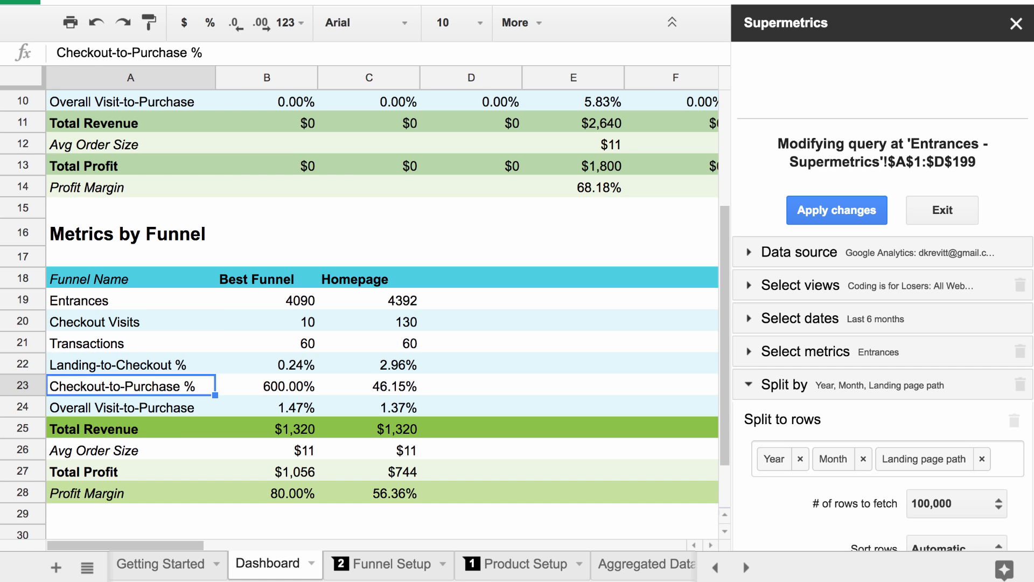
{"action": "left_click", "coordinate": [130, 429]}
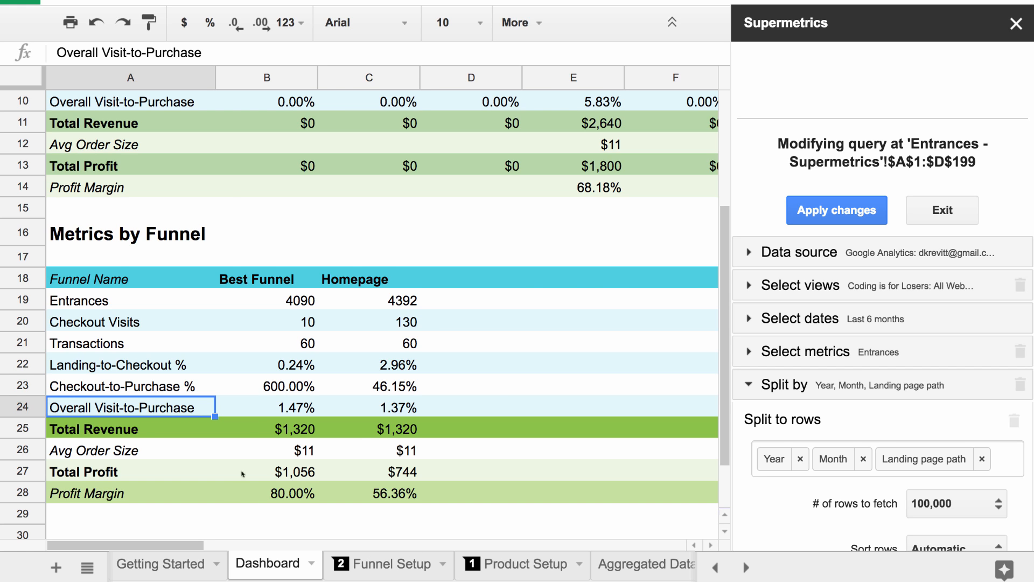
{"action": "left_click", "coordinate": [160, 563]}
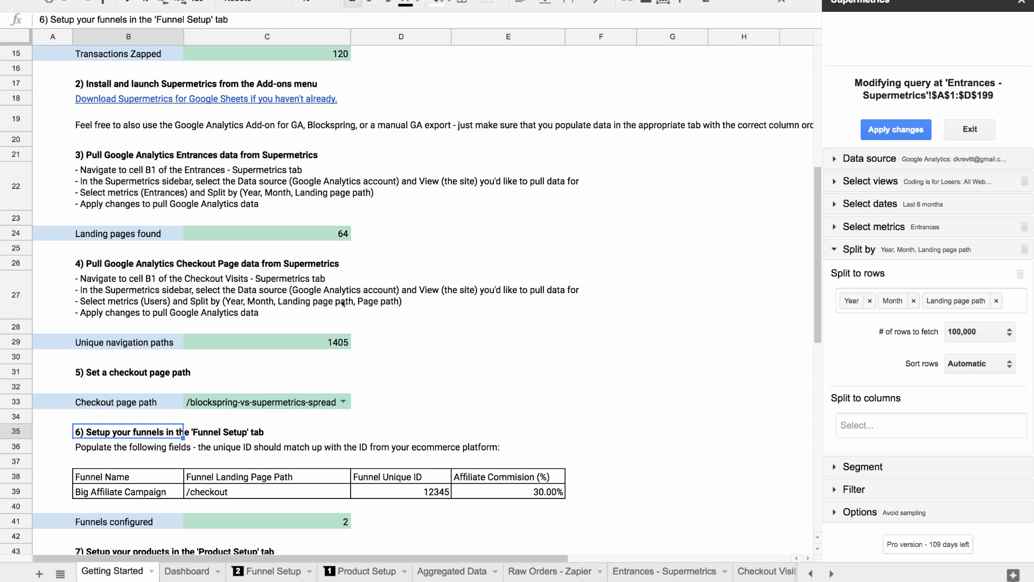
{"action": "scroll", "scroll_direction": "up", "scroll_amount": 3}
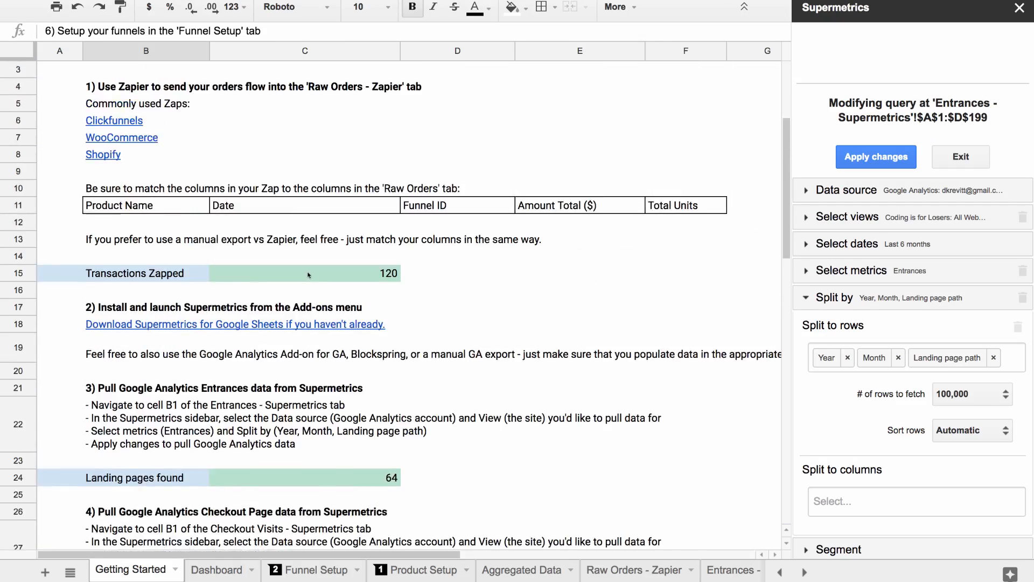
{"action": "scroll", "scroll_direction": "up", "scroll_amount": 3}
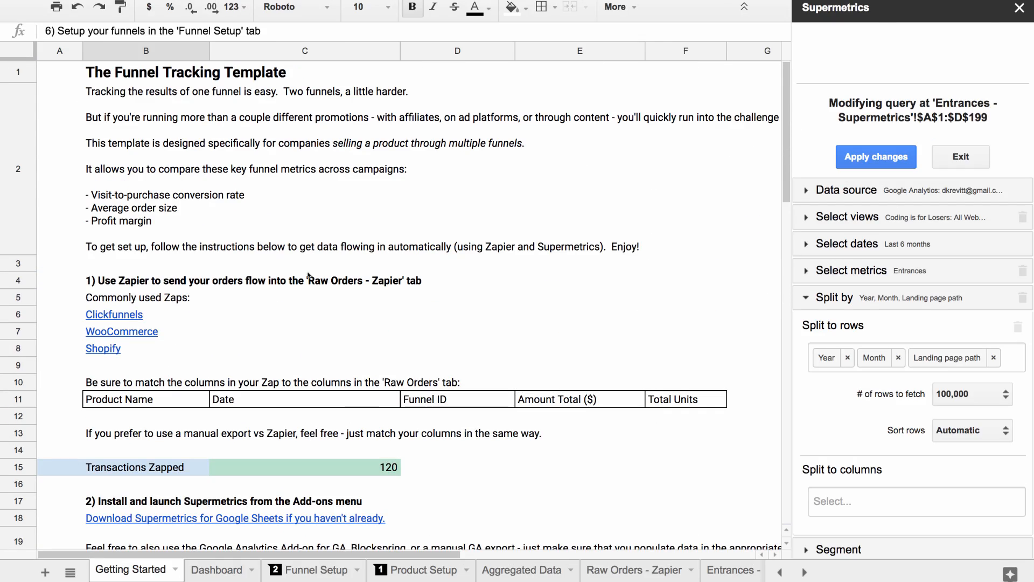